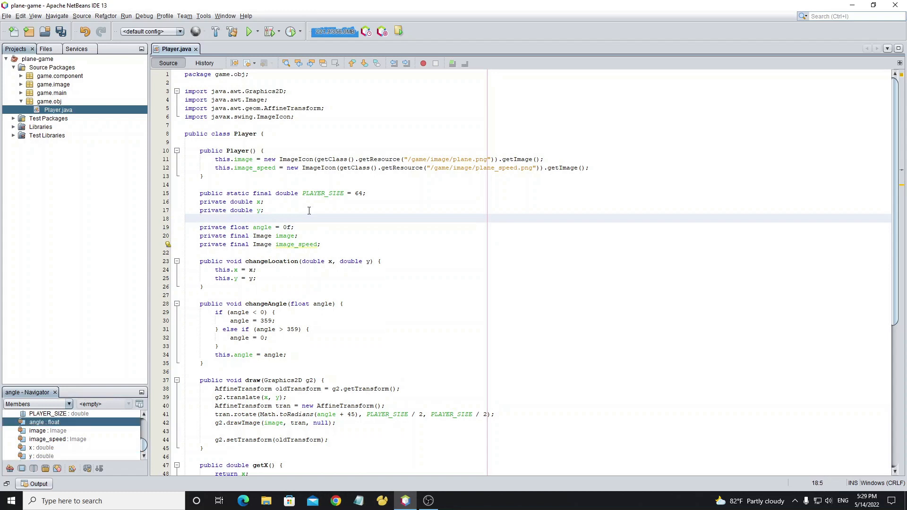
Step: Declare private final float MAX_SPEED = 1f and private float speed = 0f in Player, then save
type("private final float")
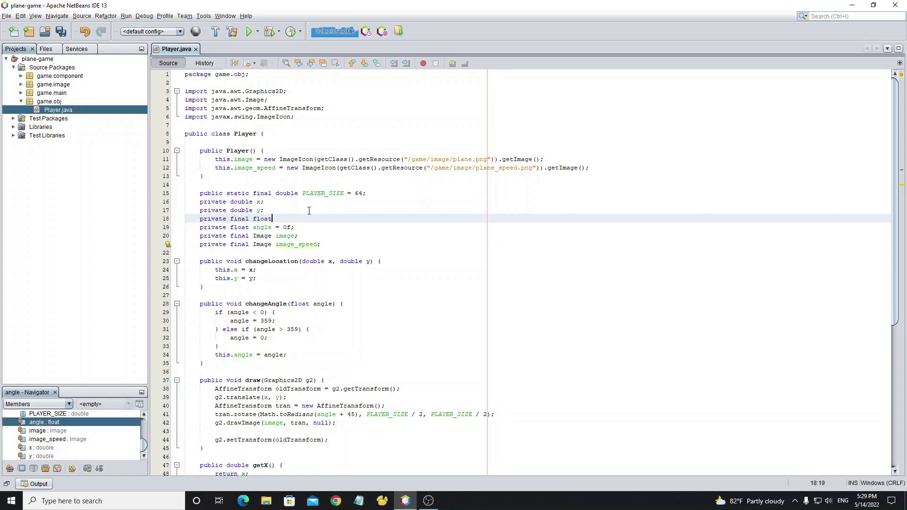
type("MAX_")
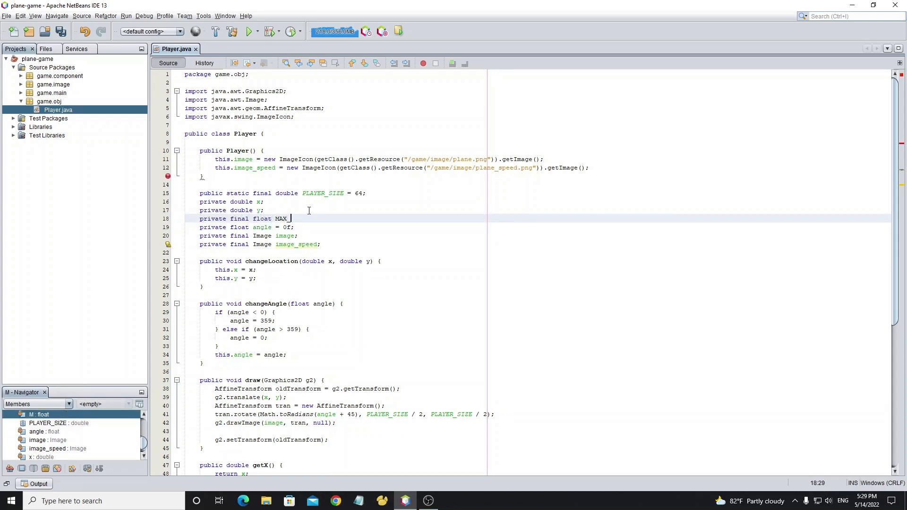
type("SPEED=1f;")
type("private float speed")
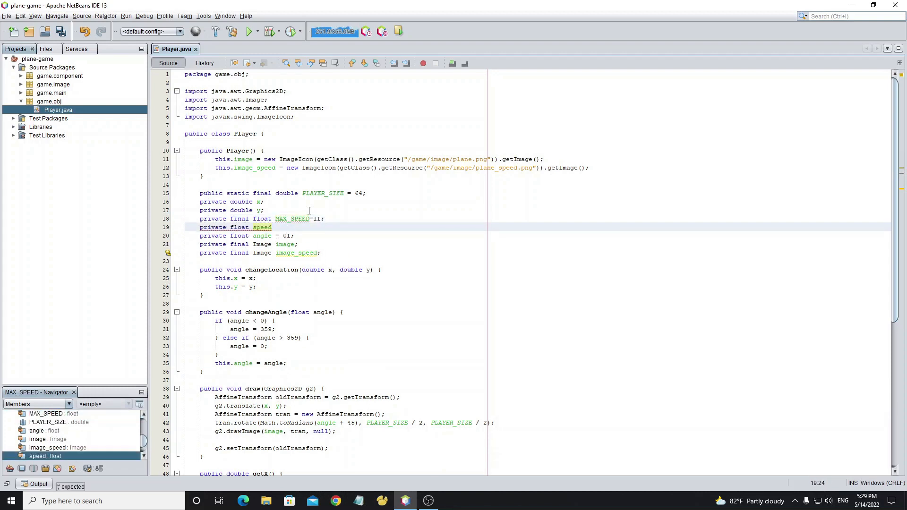
type("=0f")
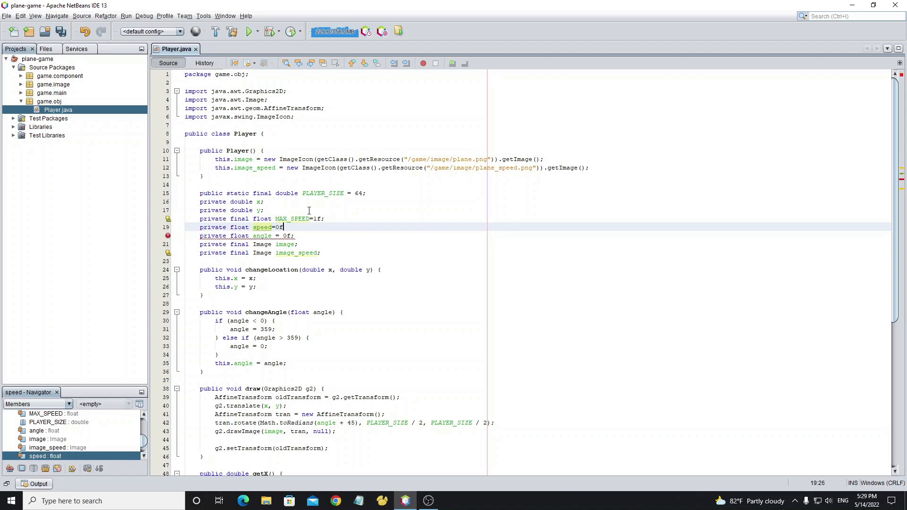
key("ctrl+s")
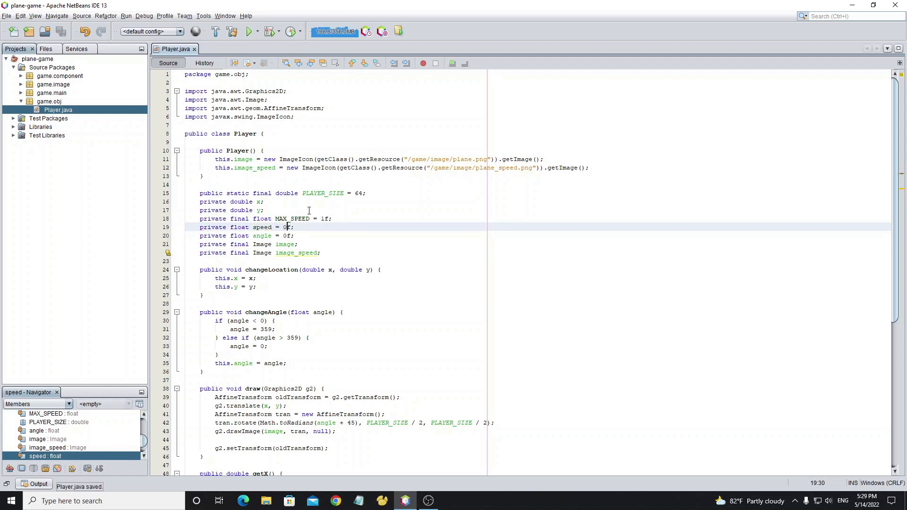
Step: Add a private boolean speedUp field and save Player.java
scroll("down", 3)
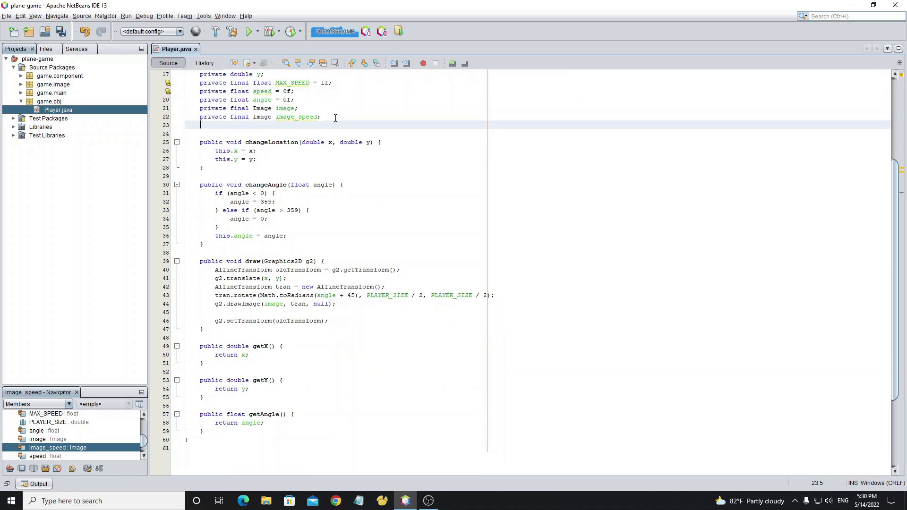
type("private boolean")
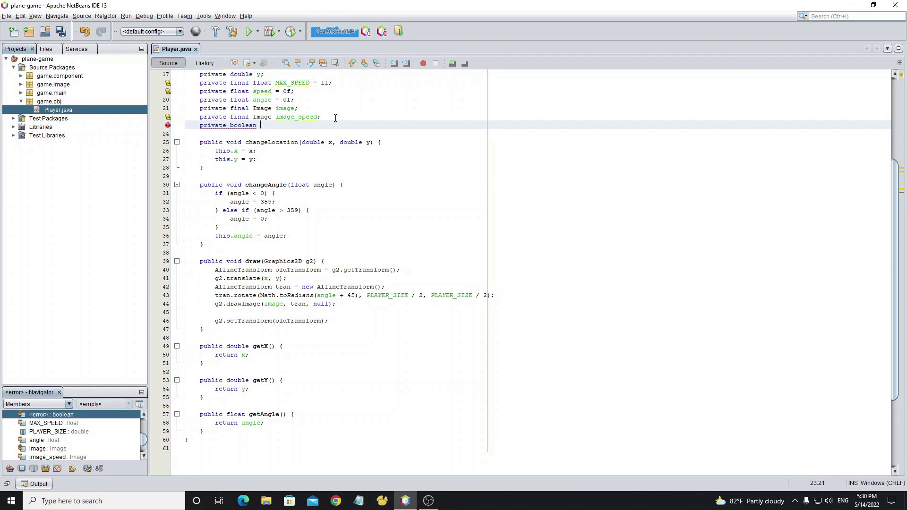
type("speedUp;")
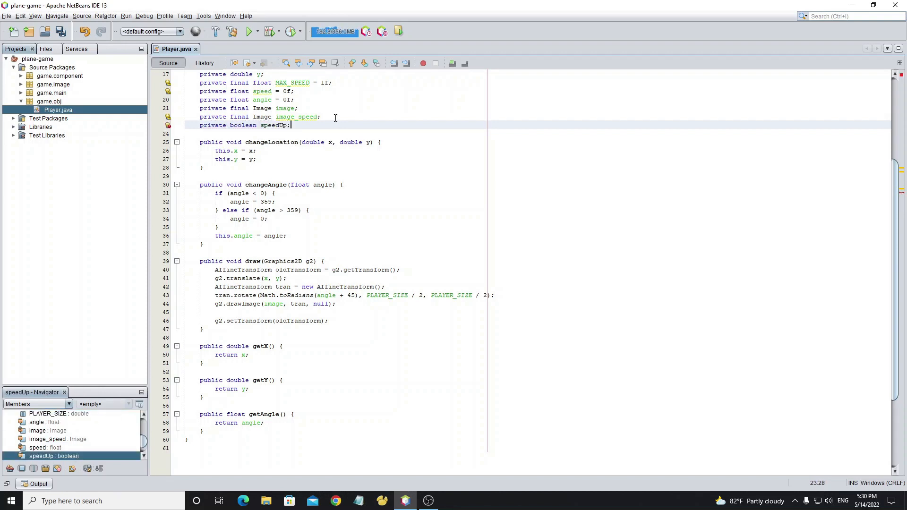
key("ctrl+s")
type("speedUp ? image_speed : ")
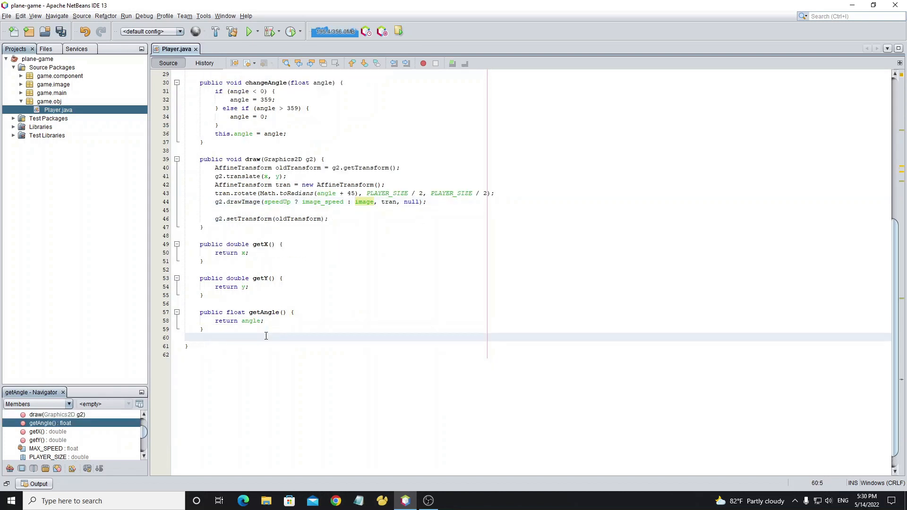
Step: Write speedUp() setting speedUp = true and speedDown() setting speedUp = false
type("public void sped")
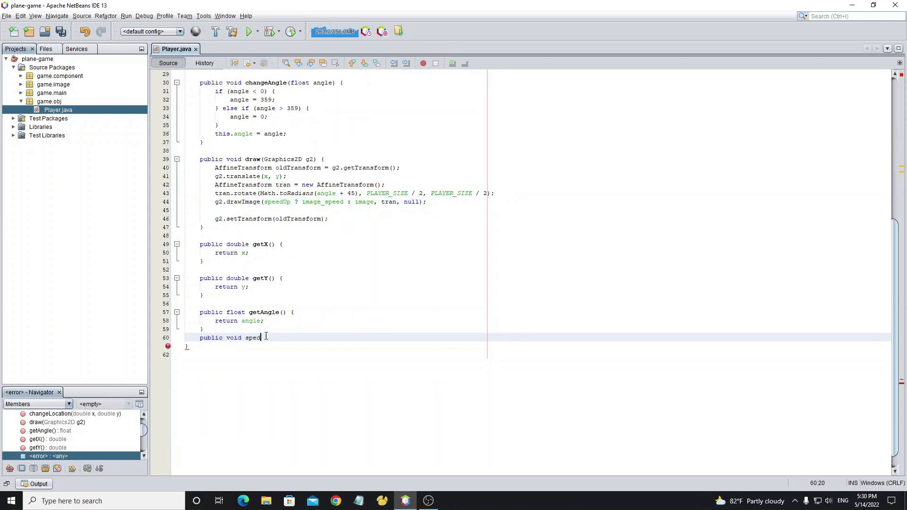
type("Up(){")
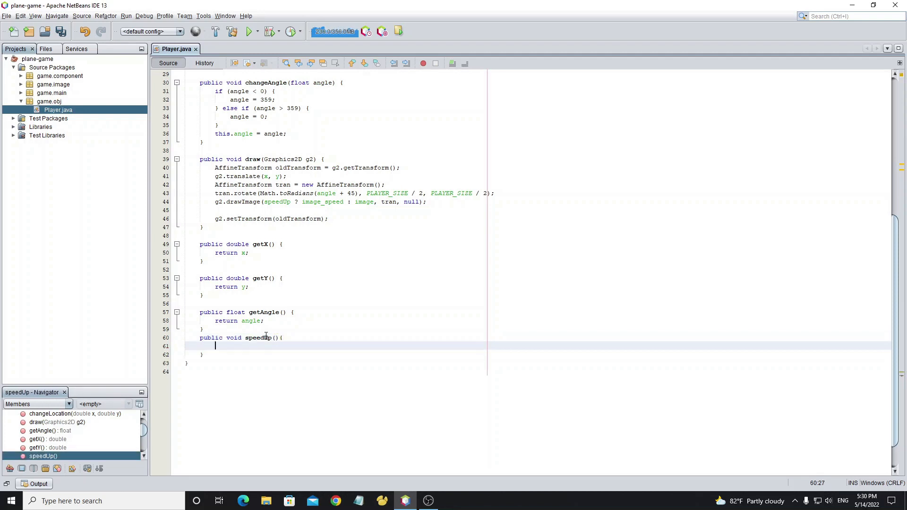
type("public void")
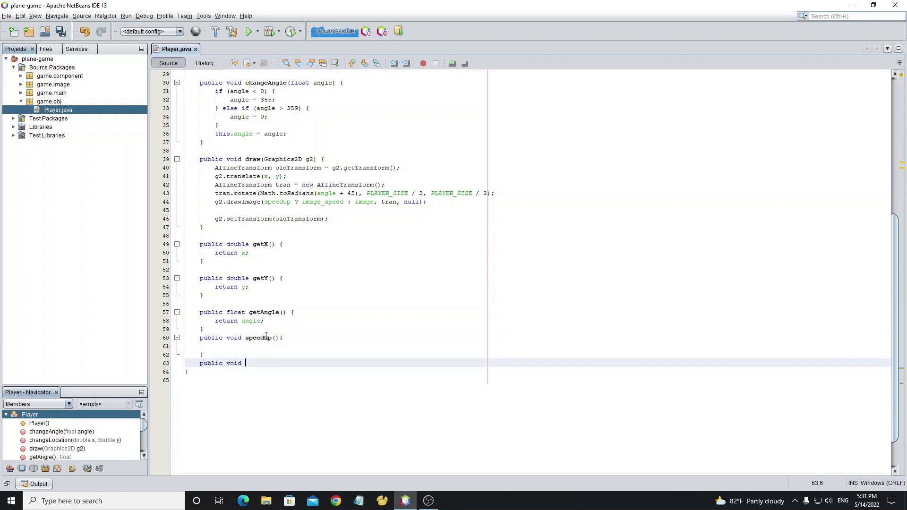
type("speedDown(){")
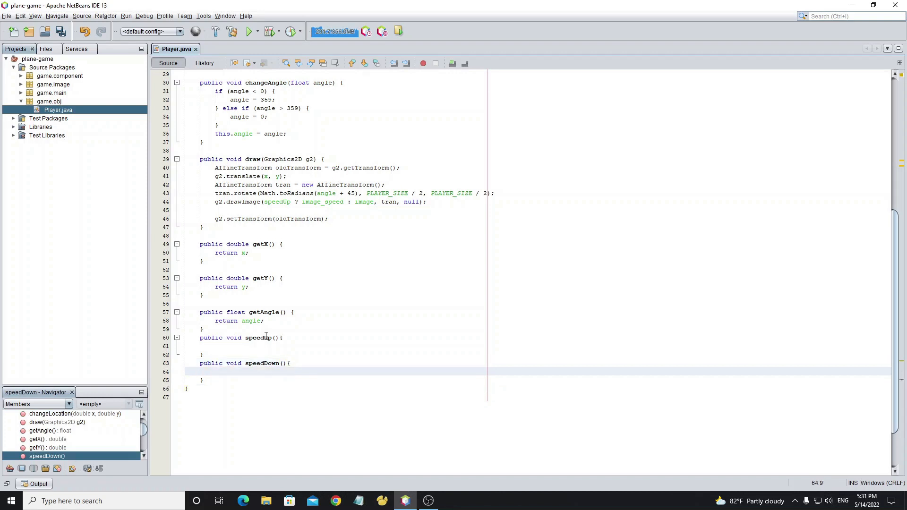
type("speedUp=true;")
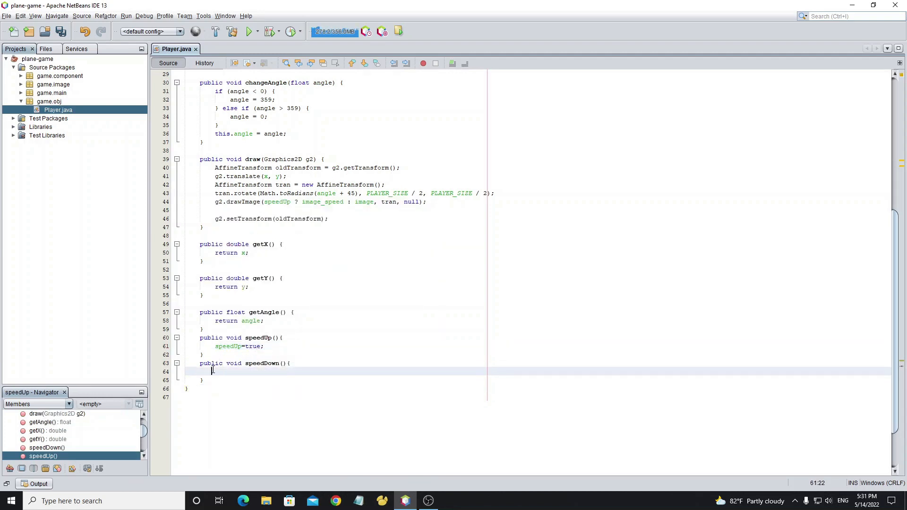
type("speedUp=fal")
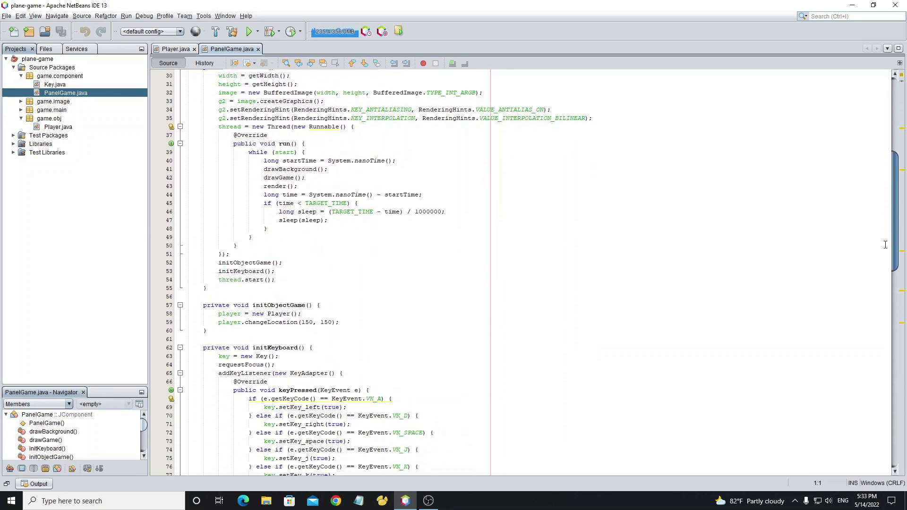
Step: Add else { player.speedDown(); } after the space-key check in PanelGame's loop and run the game
scroll("down", 3)
type("player.speedUp();")
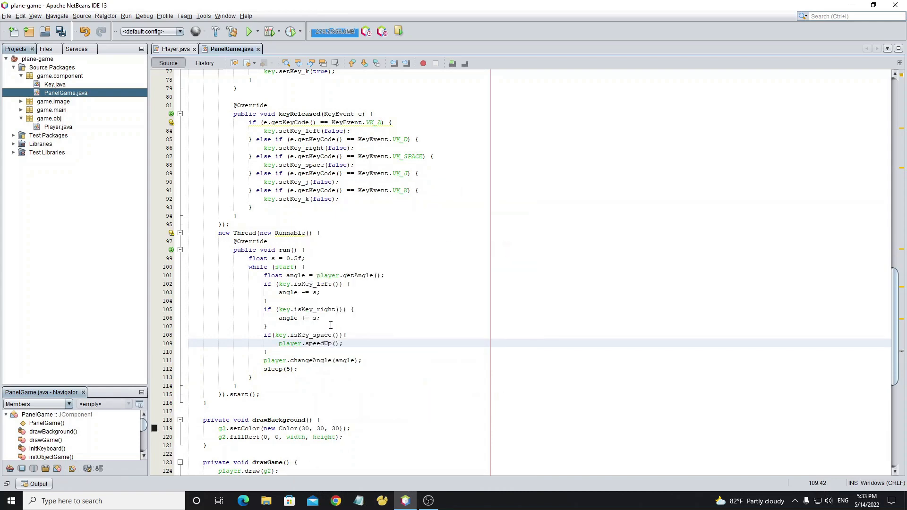
type("else{")
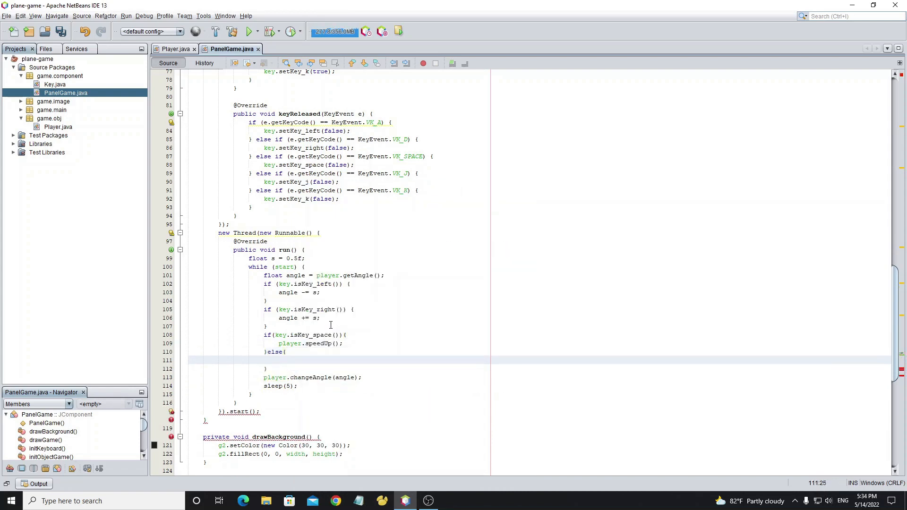
type("player.speedDown();")
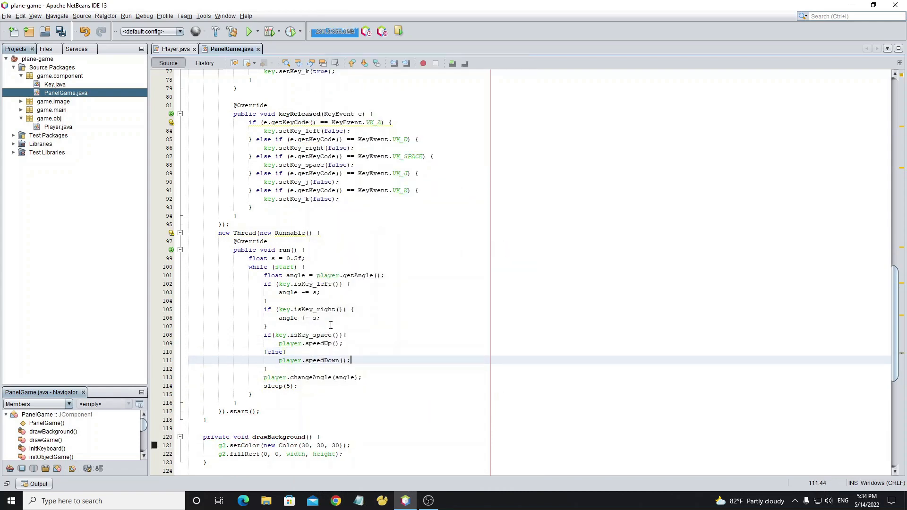
left_click(246, 32)
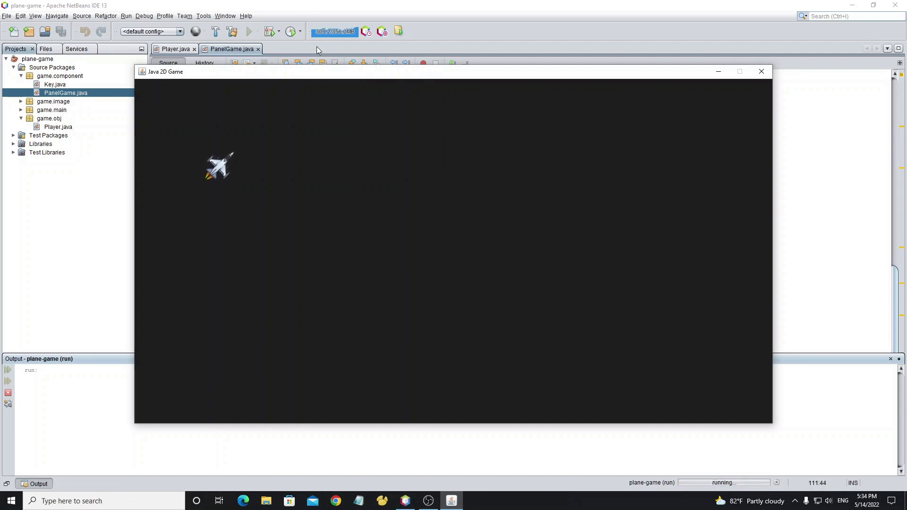
Step: Close the running Java 2D Game window after checking the plane
left_click(761, 71)
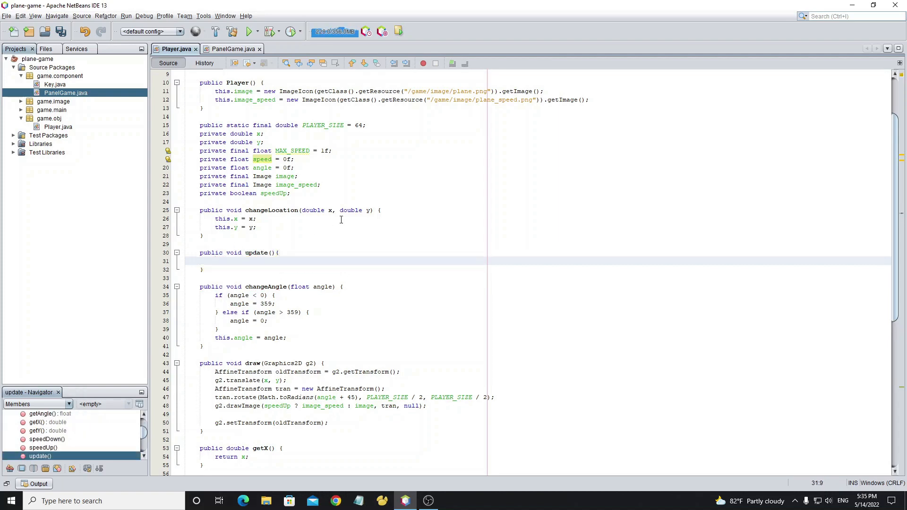
Step: Write x += Math.cos(Math.toRadians(angle))*speed and y += Math.sin(Math.toRadians(angle))*speed in update()
type("x+=Math.c")
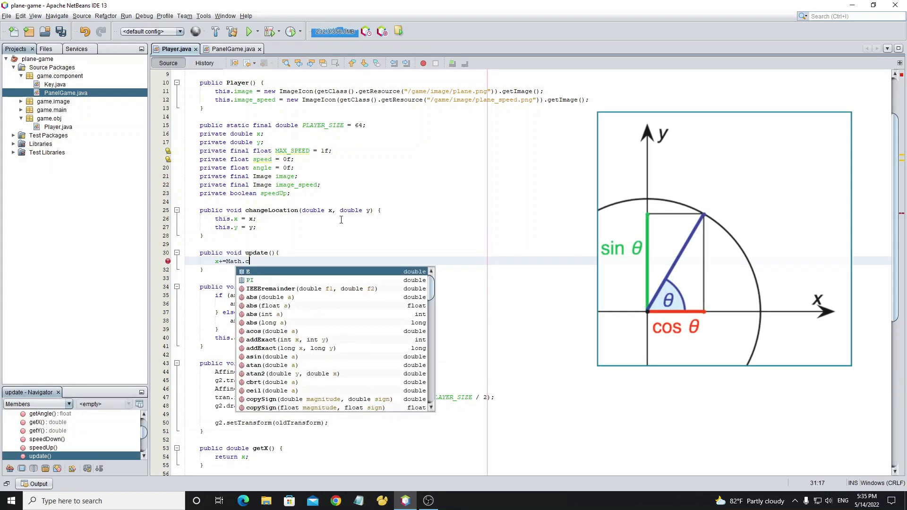
type("os(Math.toRadians(a")
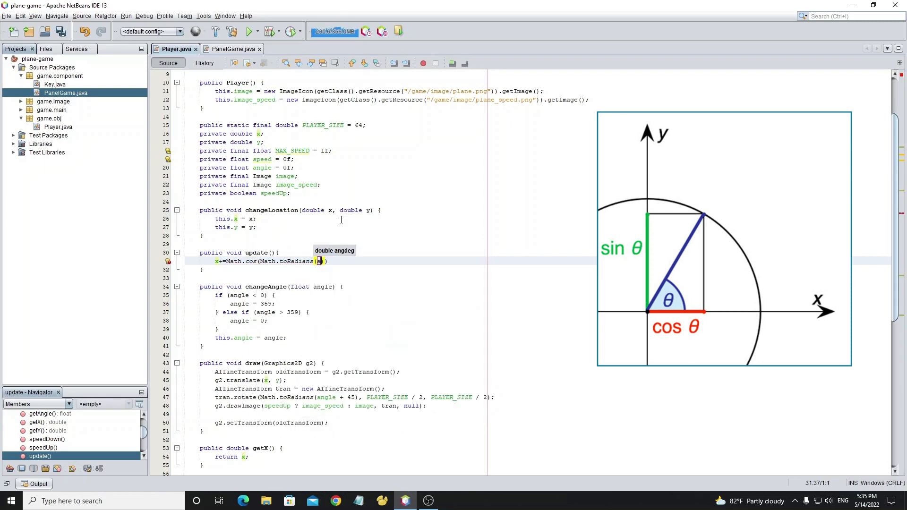
type("angle))*")
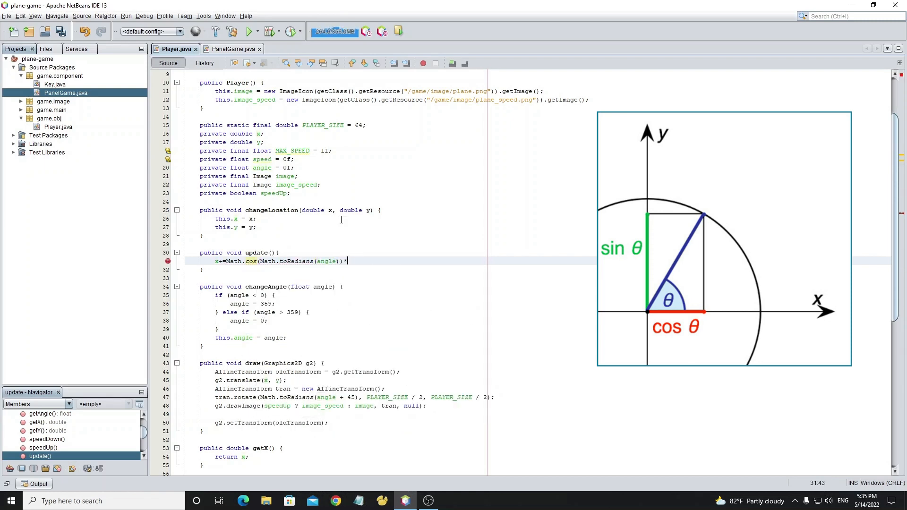
type("*speed;")
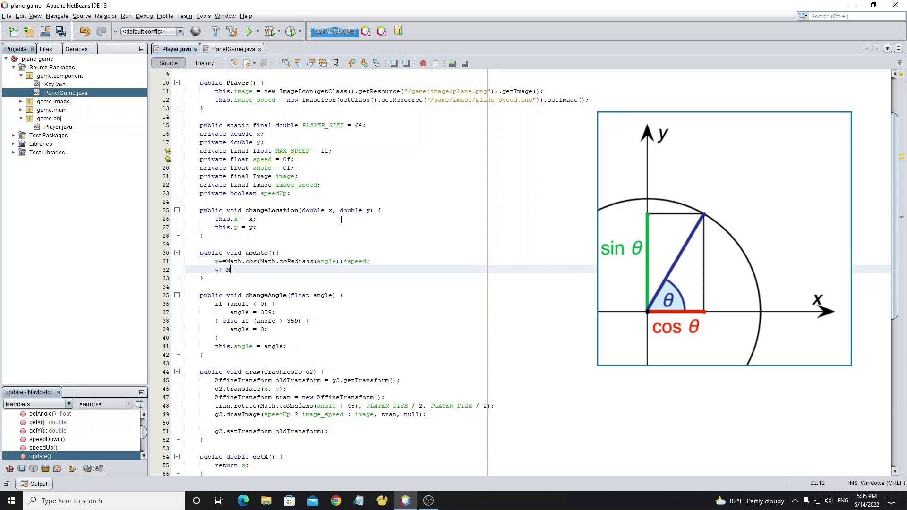
type("ath.sin()")
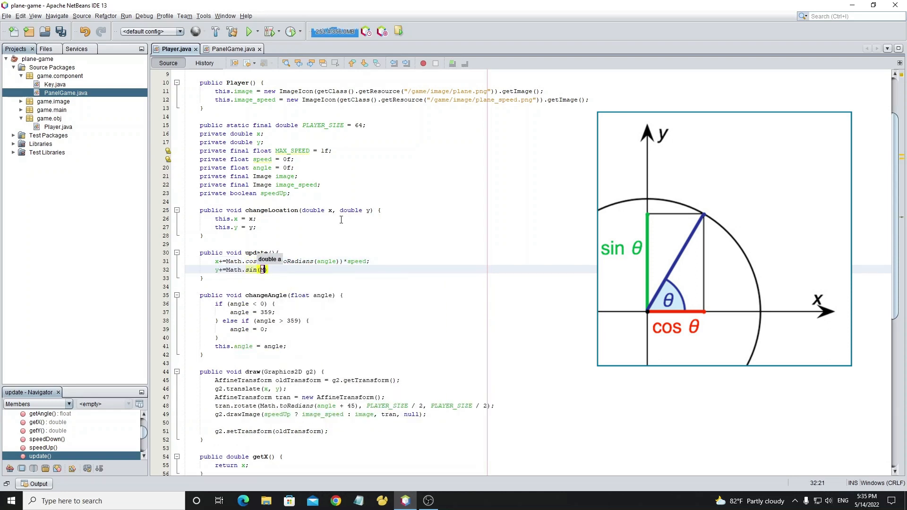
type("Math.toRadians(angle)")
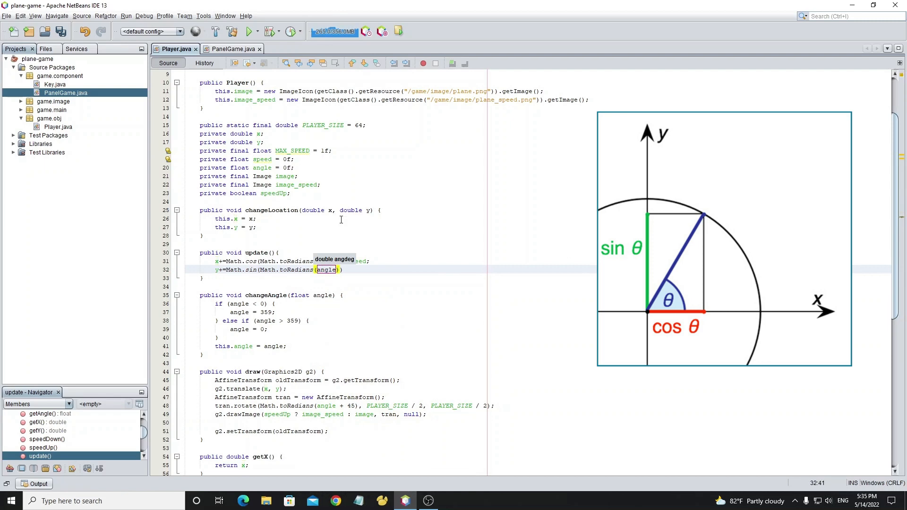
type("*speed;")
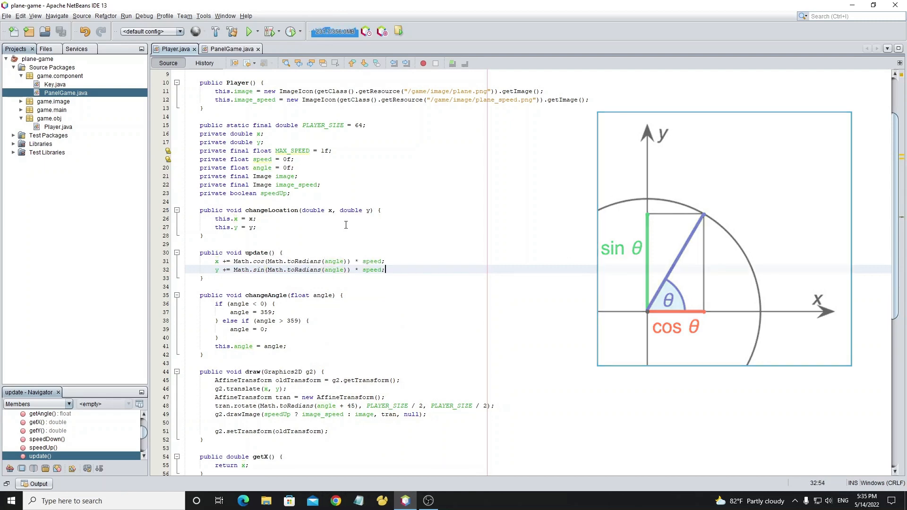
Step: Make speedUp() cap speed at MAX_SPEED, otherwise increase it by 0.01f
scroll("down", 3)
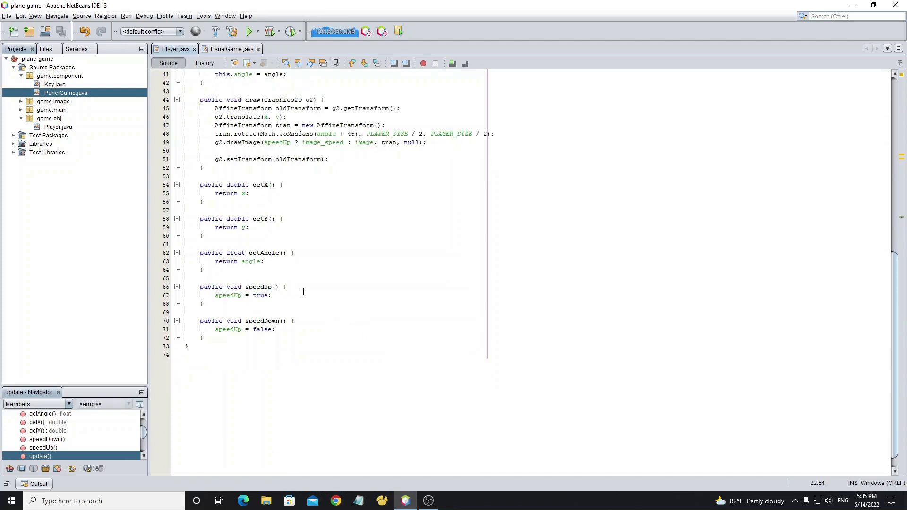
type("if")
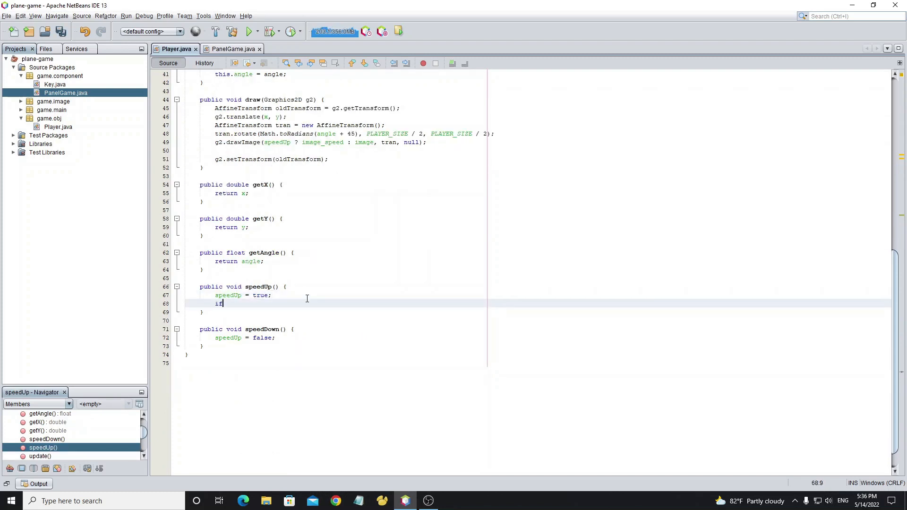
type("(speed>Ma")
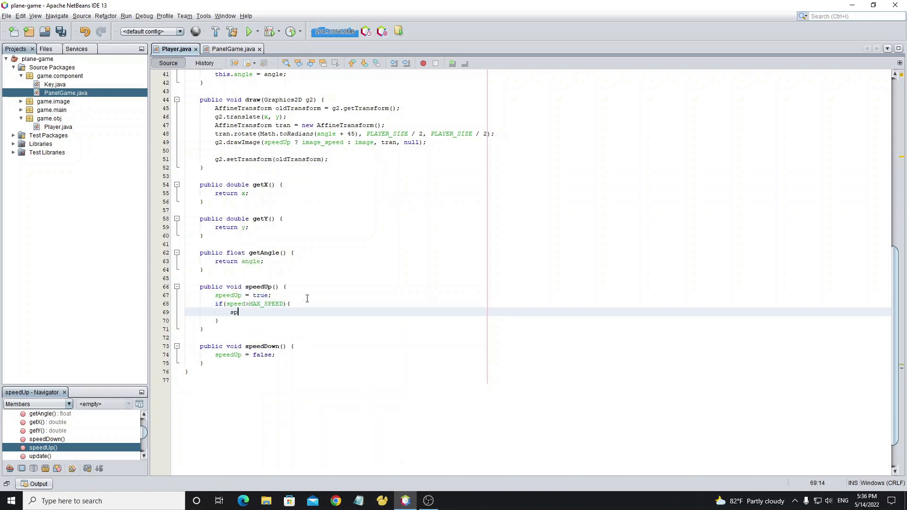
type("eed=MAX_SPEED;")
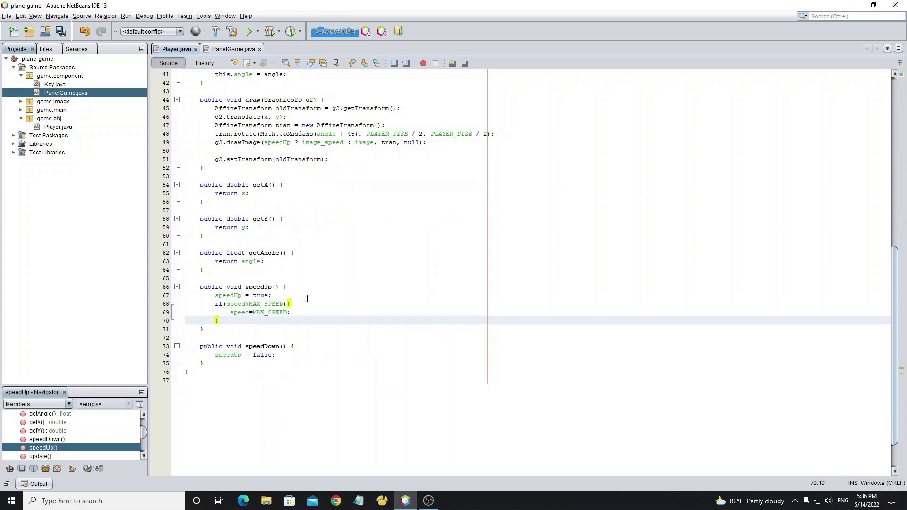
type("}else{")
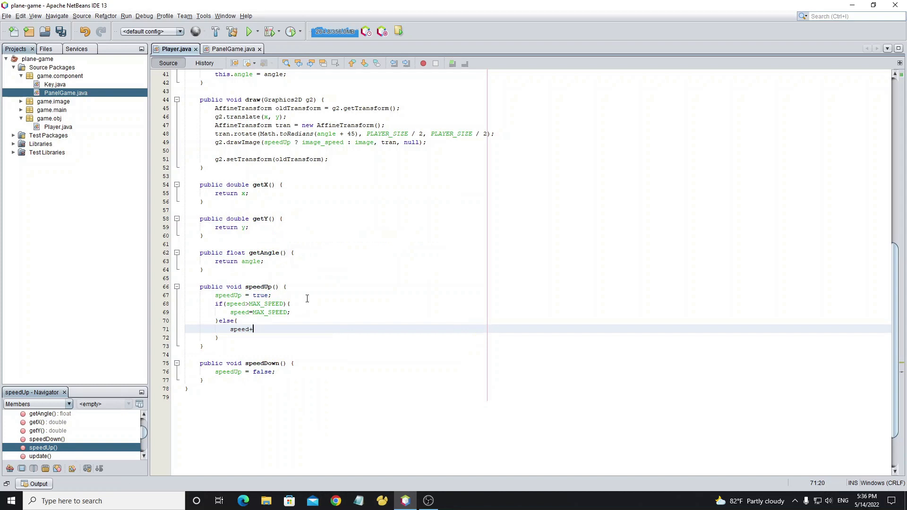
type("=0.01f;")
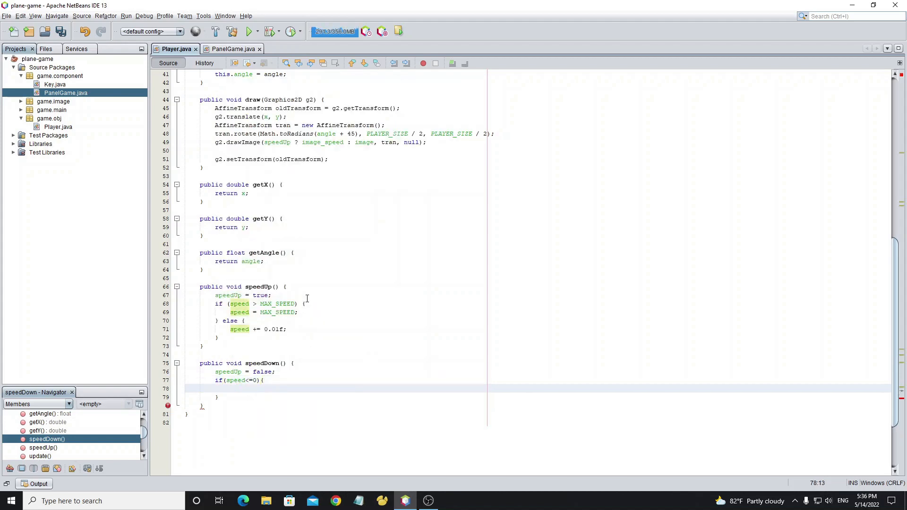
Step: Make speedDown() floor speed at 0, otherwise decrease it by 0.003f
type("speed=0;")
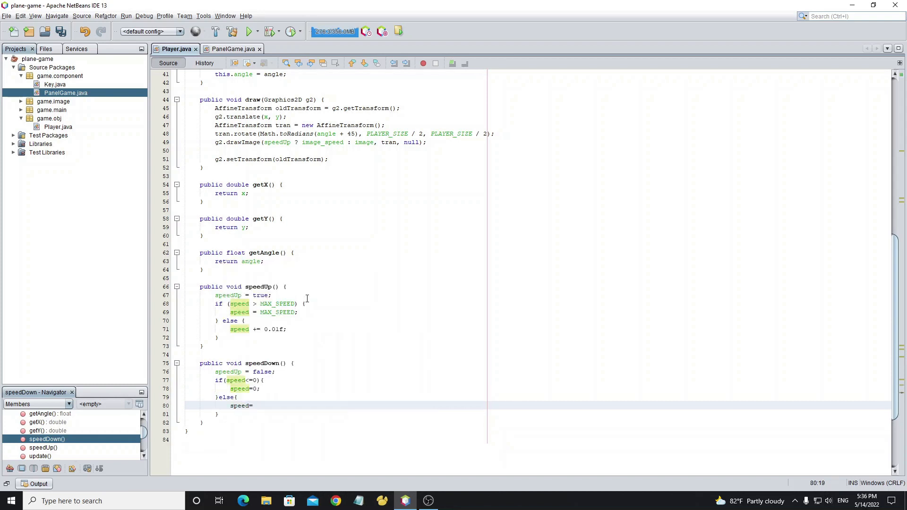
type("-=0.003f;")
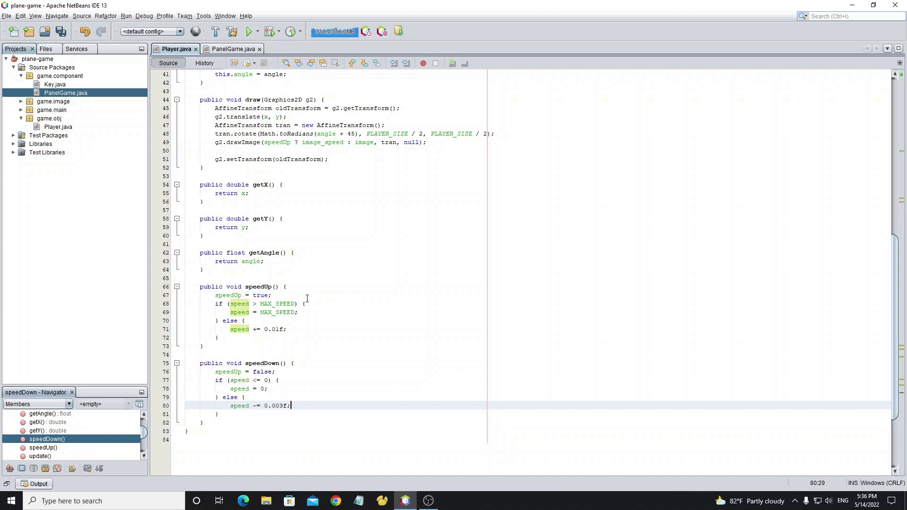
Step: Call player.update() in PanelGame's thread loop and run the project
left_click(232, 48)
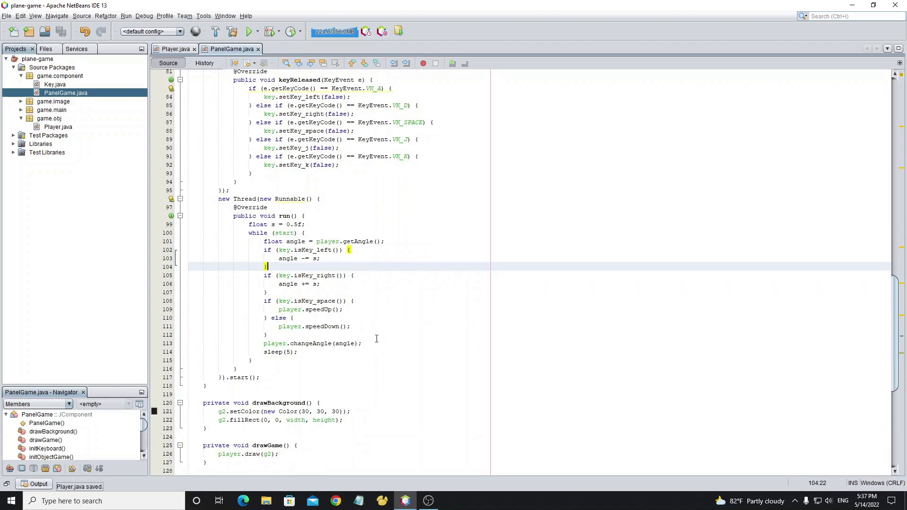
type("player.update();")
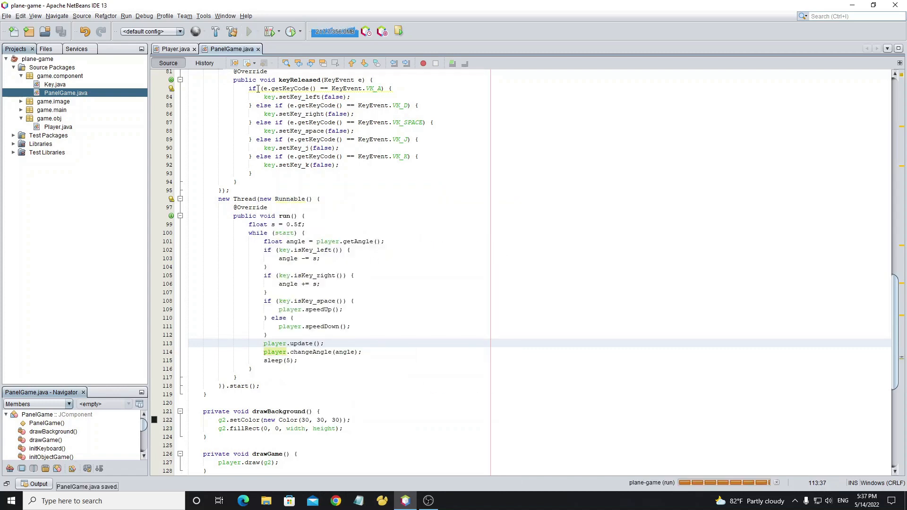
left_click(248, 31)
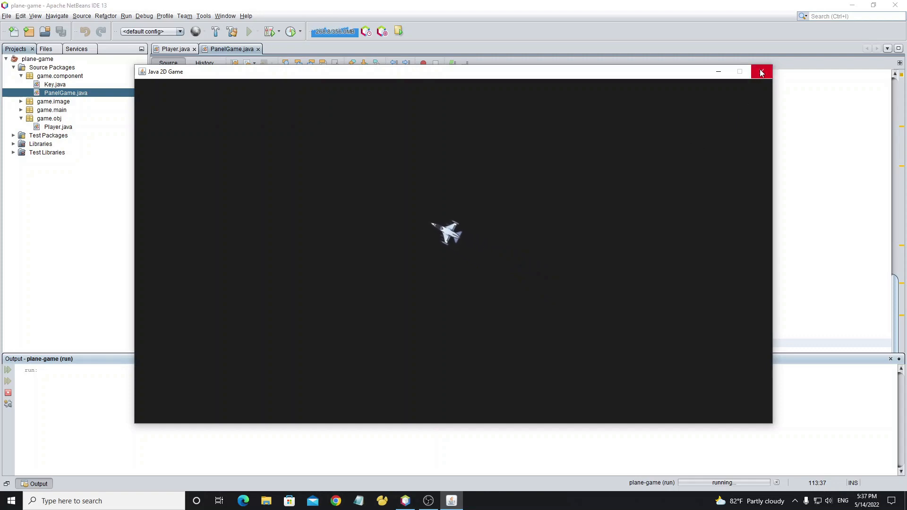
Step: Close the running game window after testing the plane's movement
left_click(761, 70)
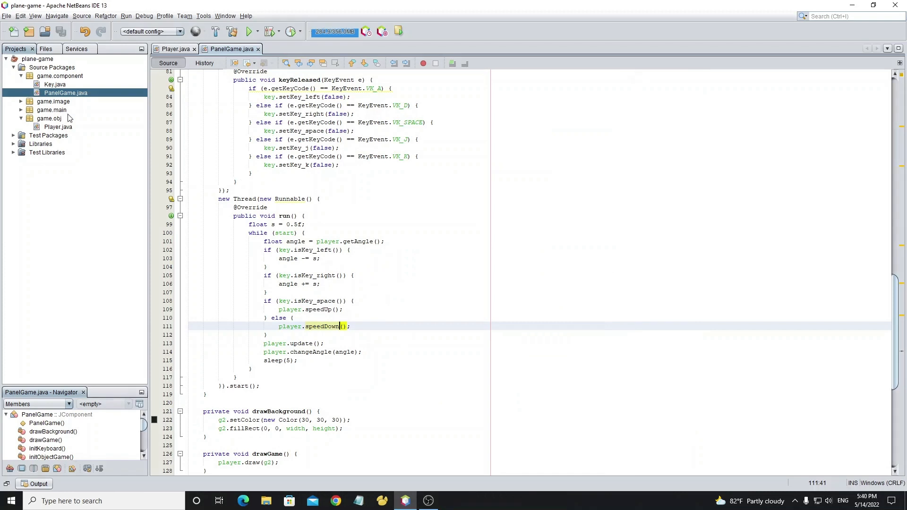
Step: Create a Bullet class in game.obj with double x, y and a final Shape shape field
left_click(48, 101)
type("Bullet")
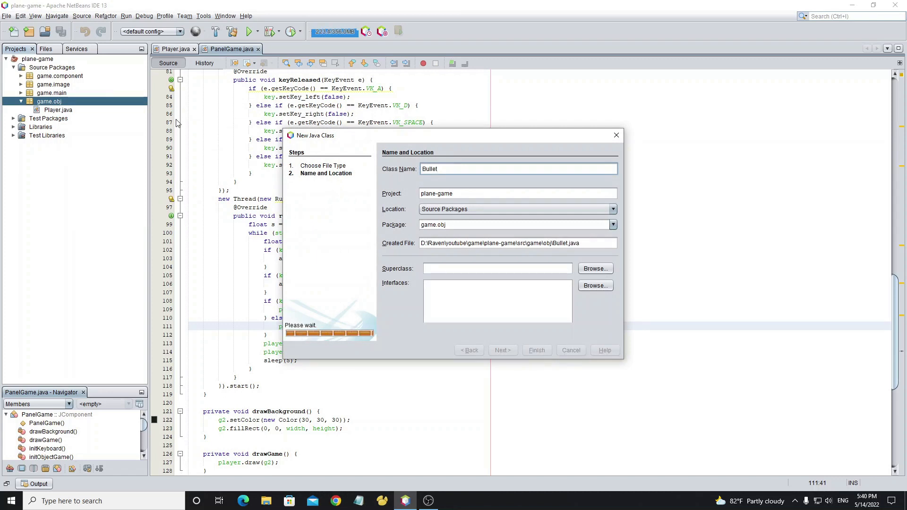
left_click(535, 350)
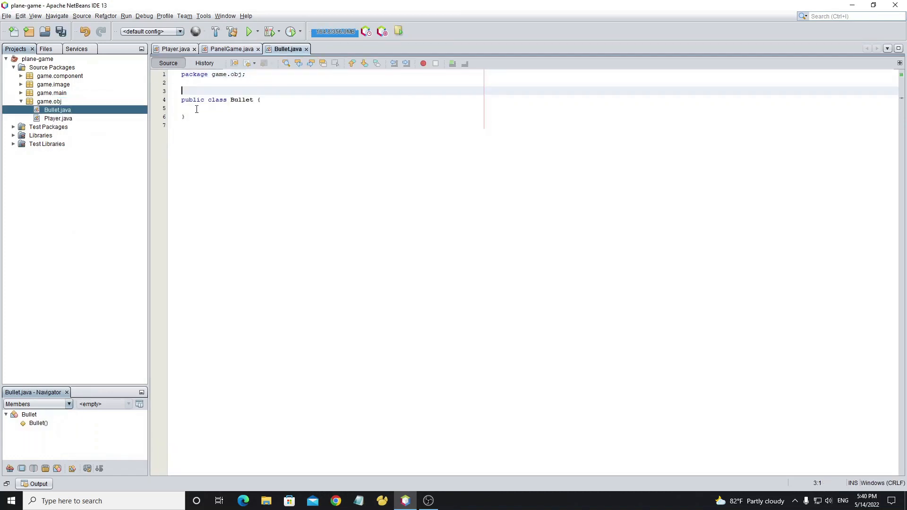
type("private double x;")
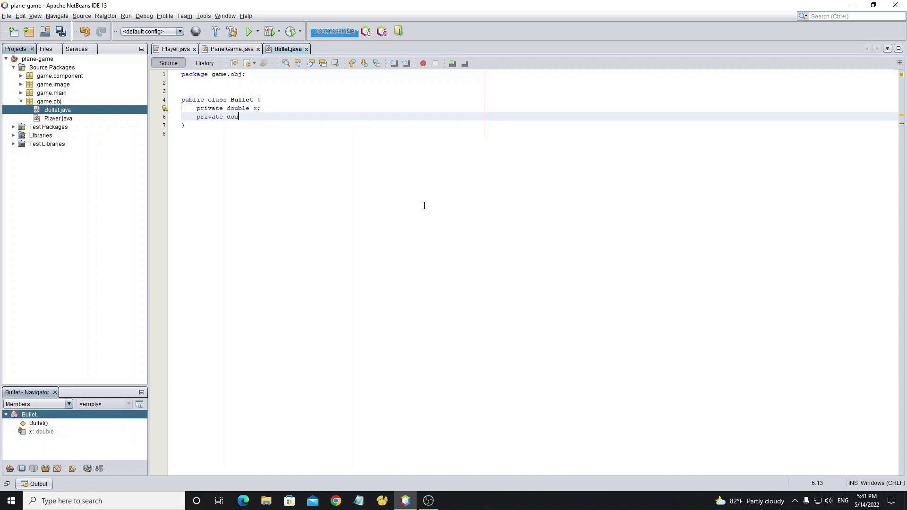
type("ble y;")
type("private final Shape")
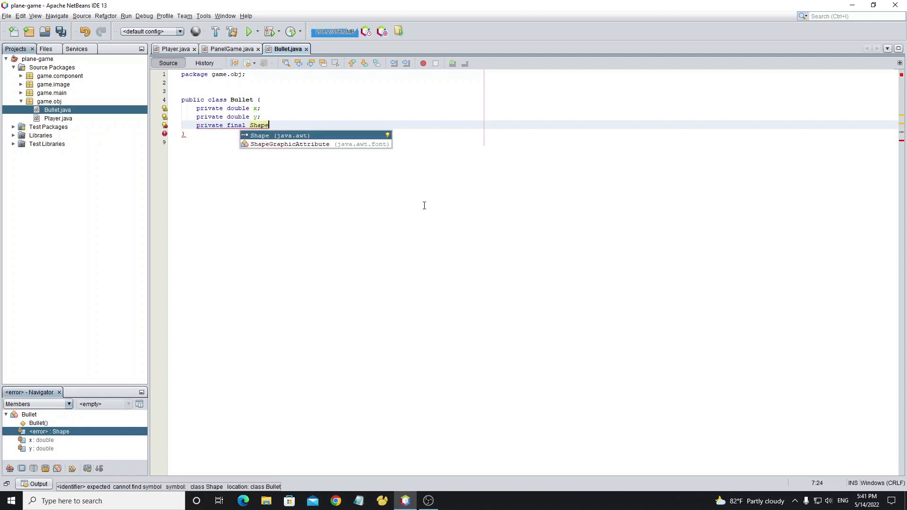
left_click(277, 135)
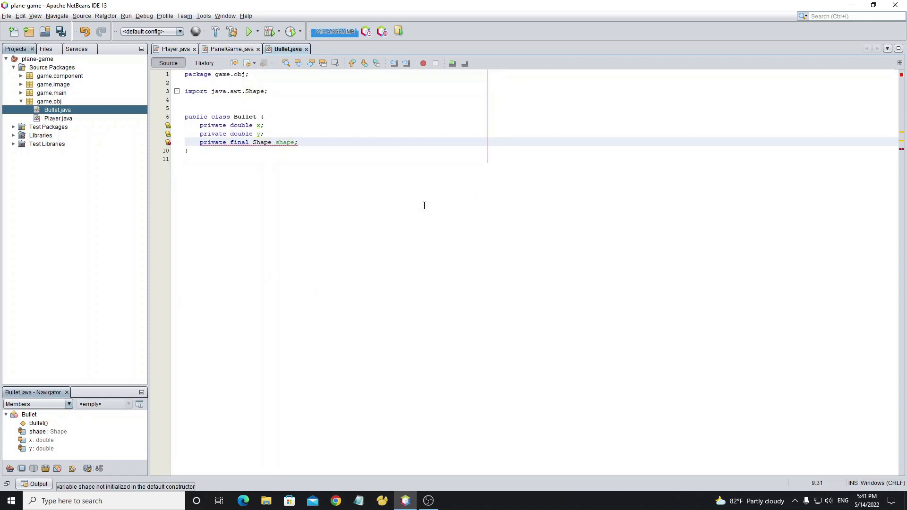
Step: Declare final Color color = new Color(255,255,255), final float angle and double size fields
type("private fia")
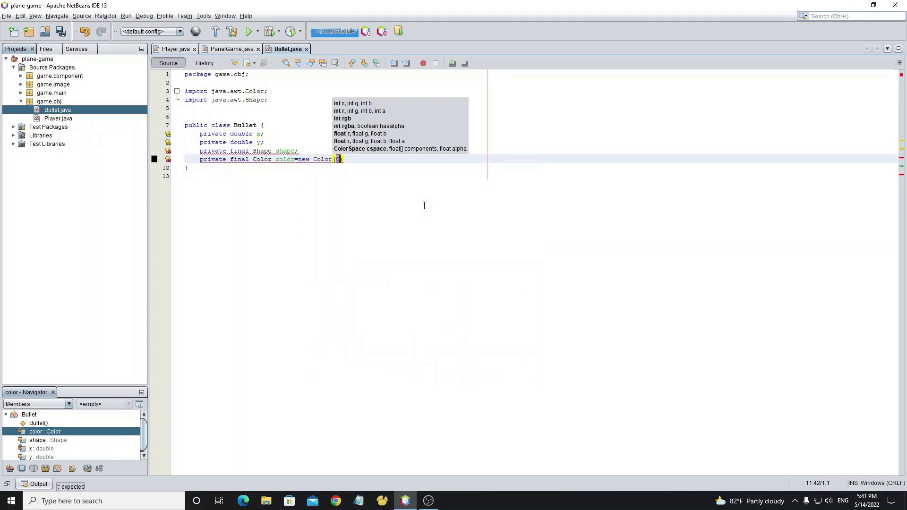
type("255,255,255")
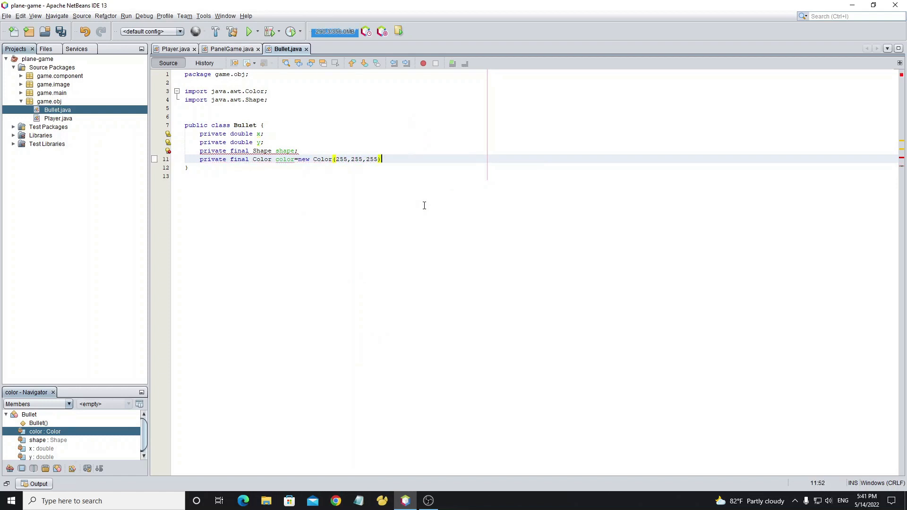
type("private final")
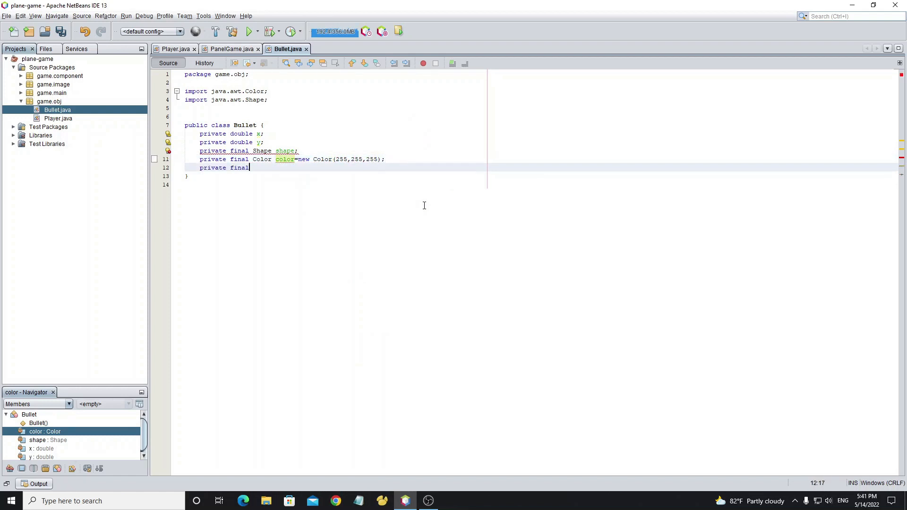
type("float angle;")
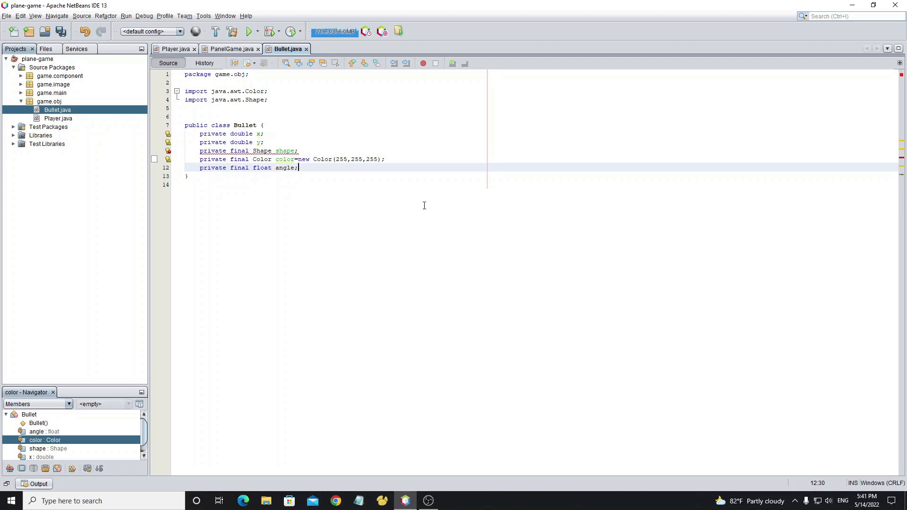
type("private double size;")
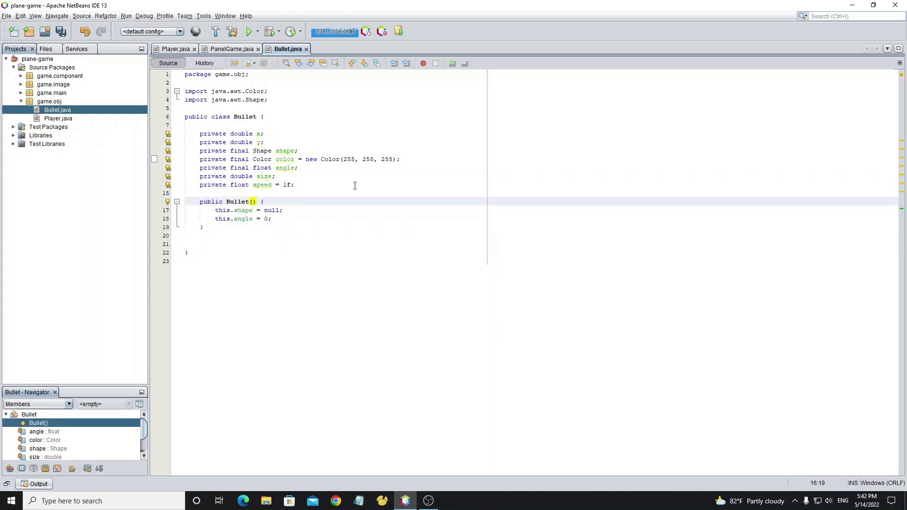
Step: Start Bullet's constructor offsetting x and y by Player.PLAYER_SIZE/2 - size/2
type("double x, double y, float angle, double size, float speed")
left_click(335, 210)
type("x=")
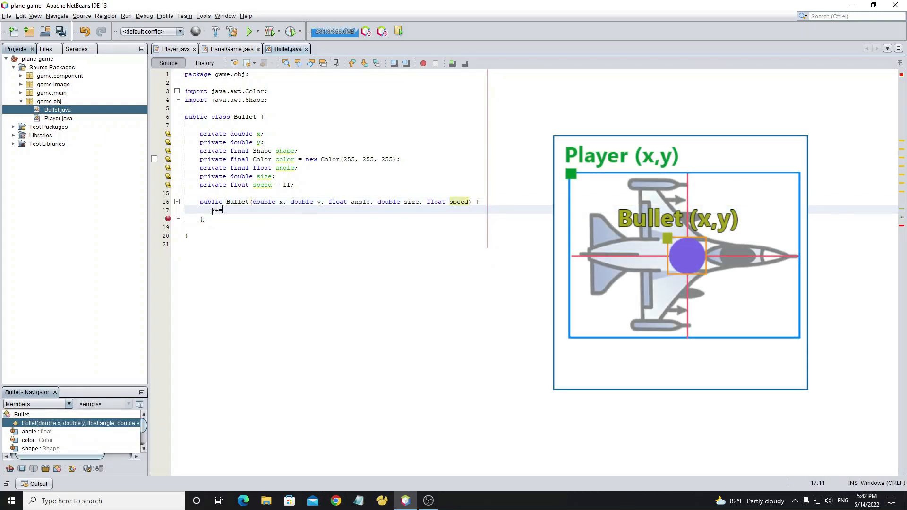
type("Player.")
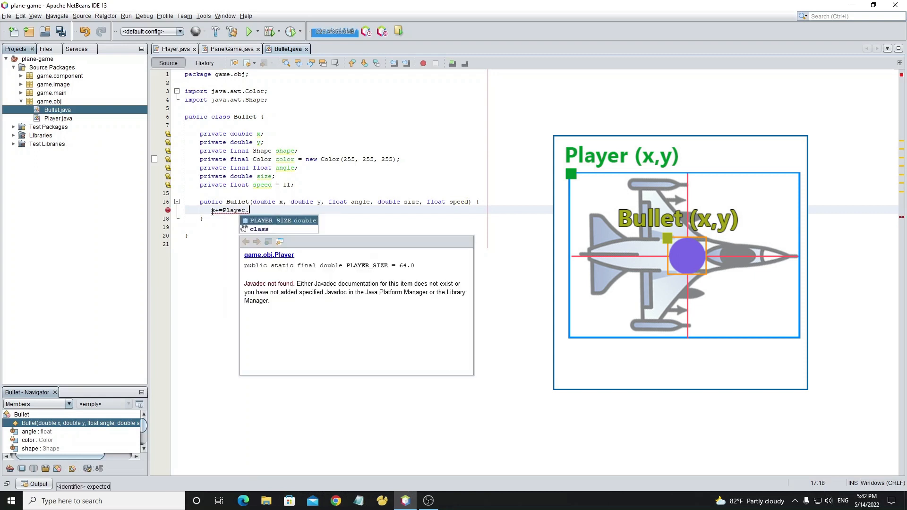
type("PLAYER_SIZE/2-")
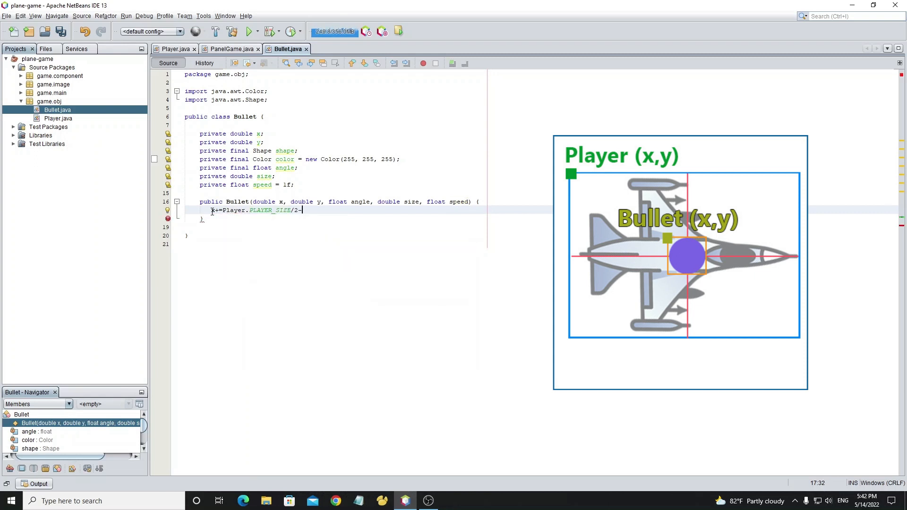
type("(size/2);")
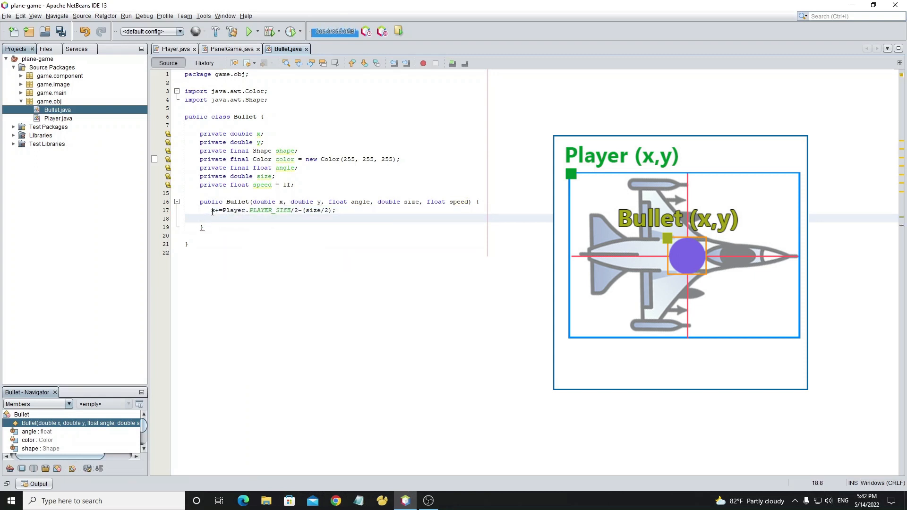
type("y+=Player")
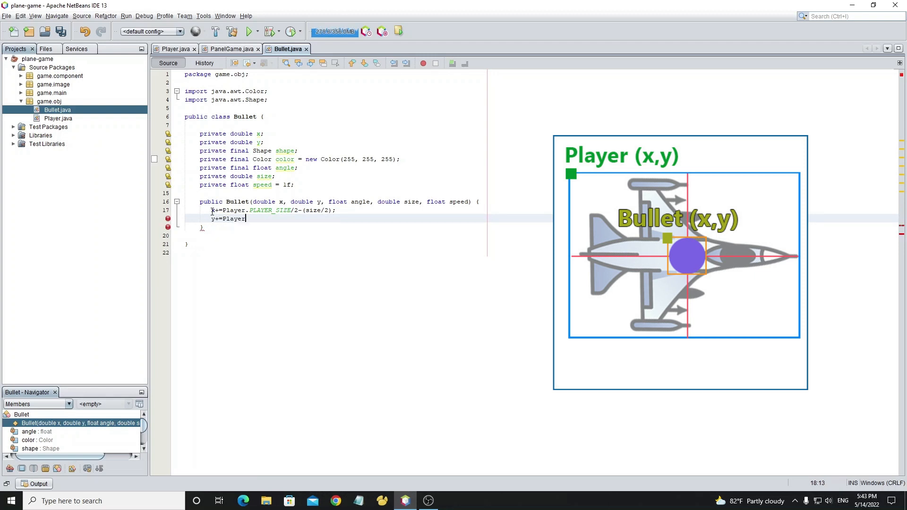
type("PLAYER_SIZE/2")
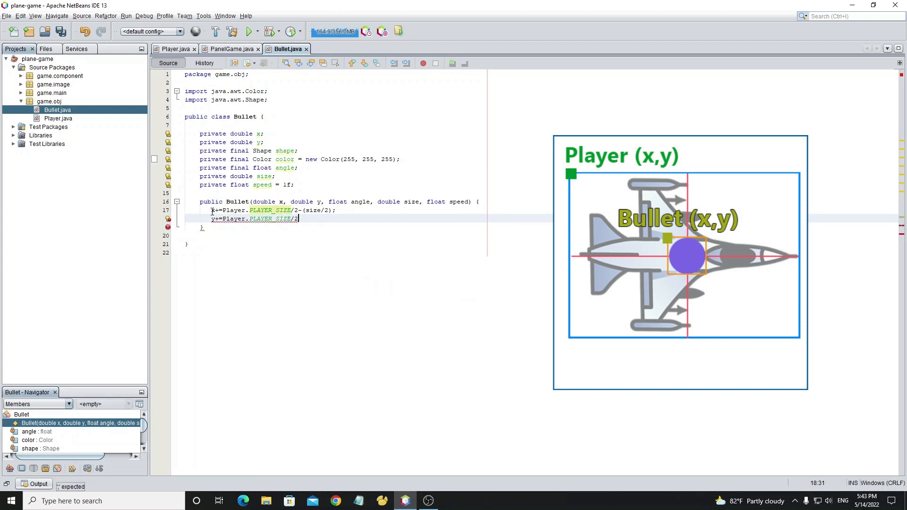
type("-(size/2);")
type("this.y=y;")
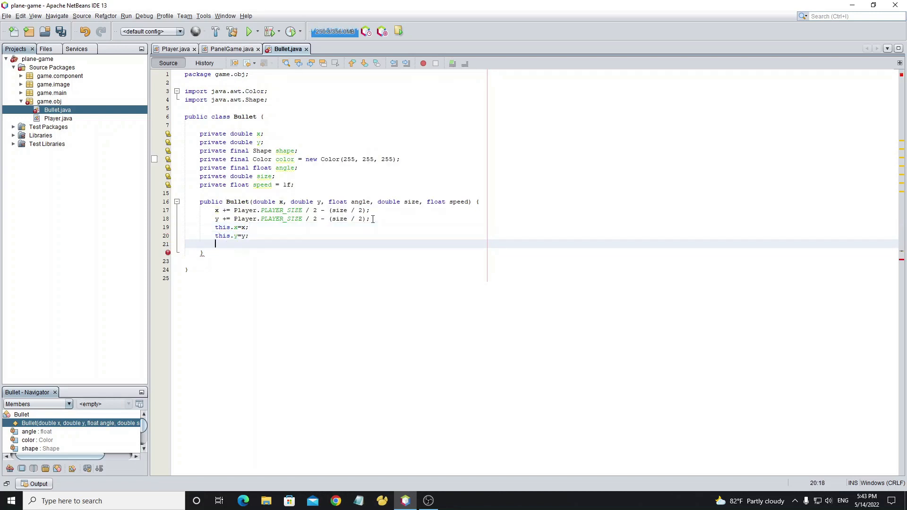
Step: Assign angle and the other fields, build shape = new Ellipse2D.Double(0,0,size,size), and save
type("this.angle=angle;")
type("shape=new Ellipse2D.Double")
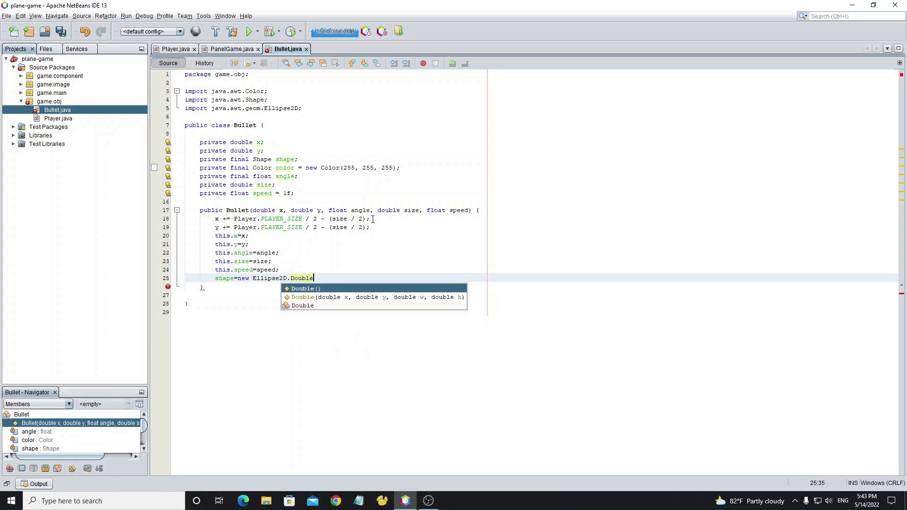
left_click(374, 298)
type("(0, 0, size, size);")
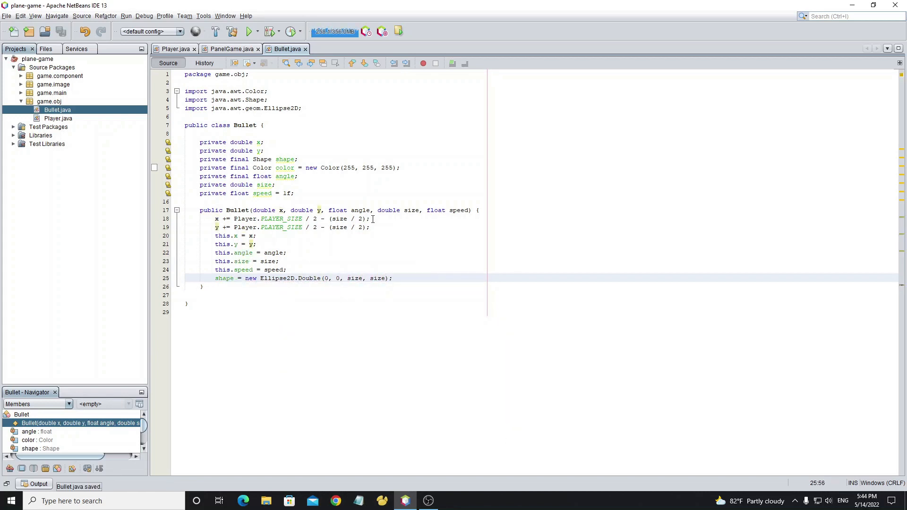
key("Enter")
type("x+=")
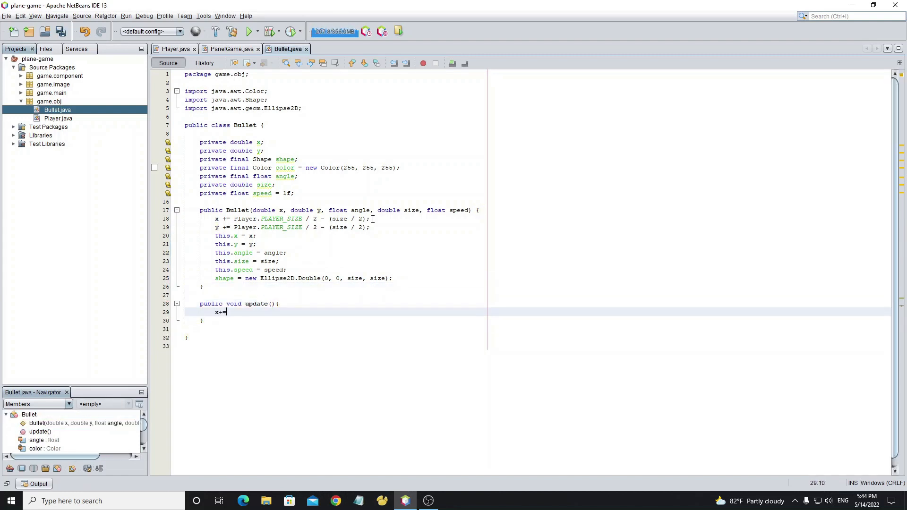
Step: Write Bullet.update() moving x and y by cos/sin of angle times speed, then begin a draw method
type("Math.cos(Math.toRadians(angle)) * speed;")
type("y += Math.sin(Math.toRadians(angle)) * speed;")
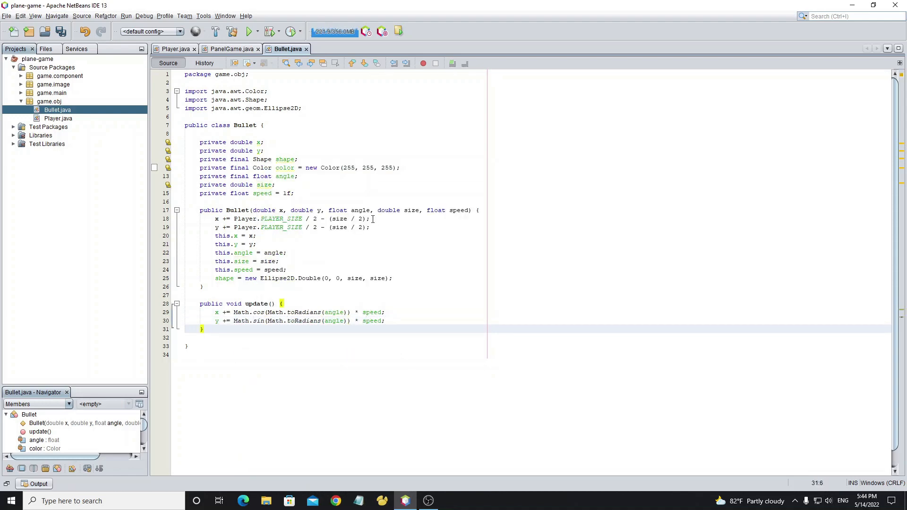
type("public void dr")
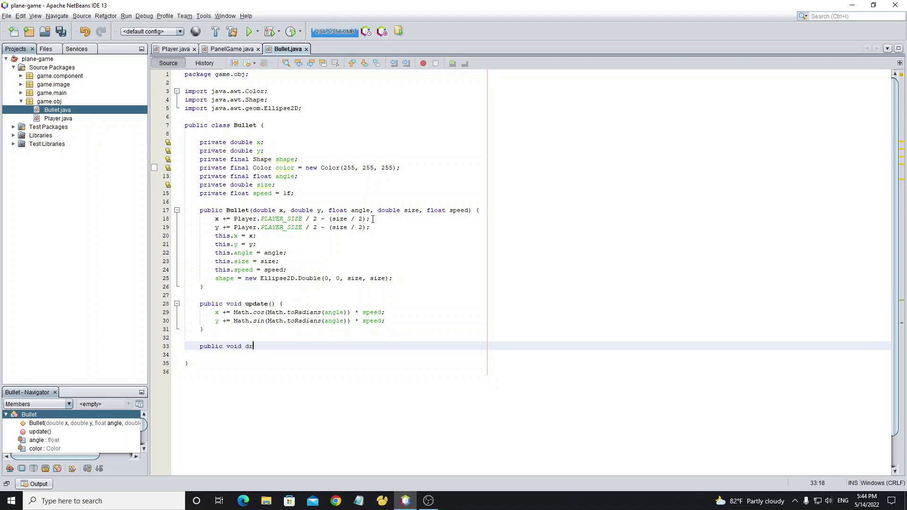
Step: Write Bullet's draw(Graphics2D g2): store oldTransform, set colour, translate(x, y), fill shape, restore transform
type("aw(Graphics2D")
type("AffineTransform")
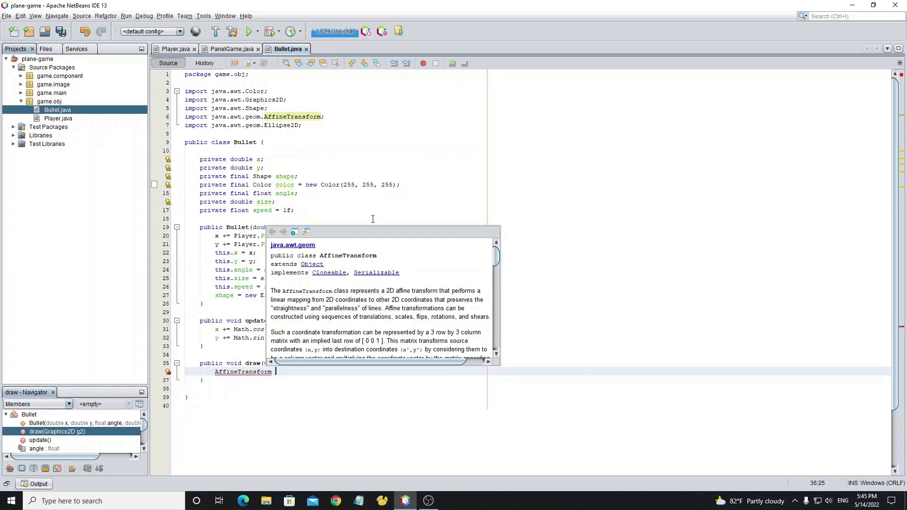
type("oldTransform=g2.")
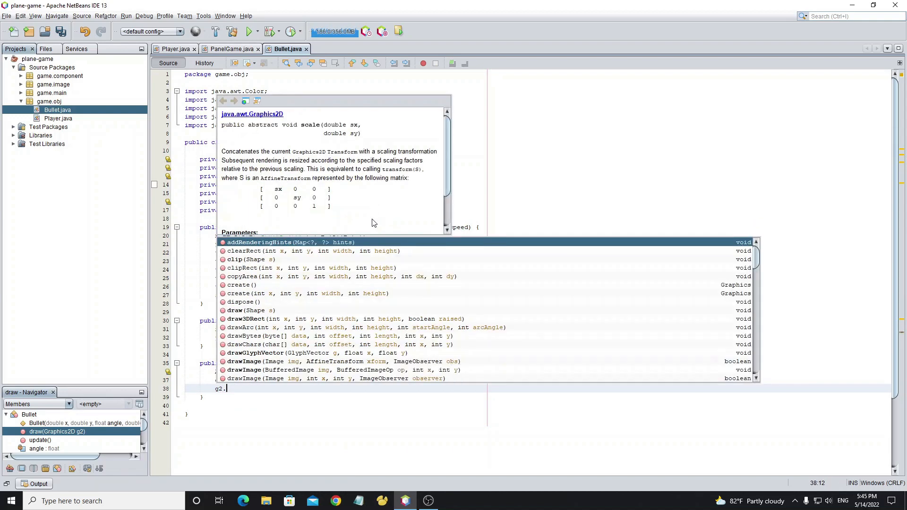
type("translate(x, y);")
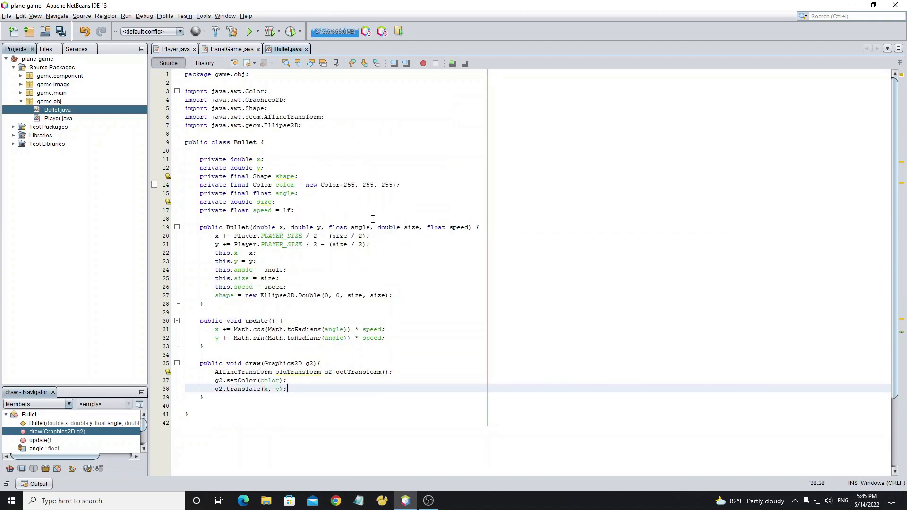
type("g2.fill(shape);")
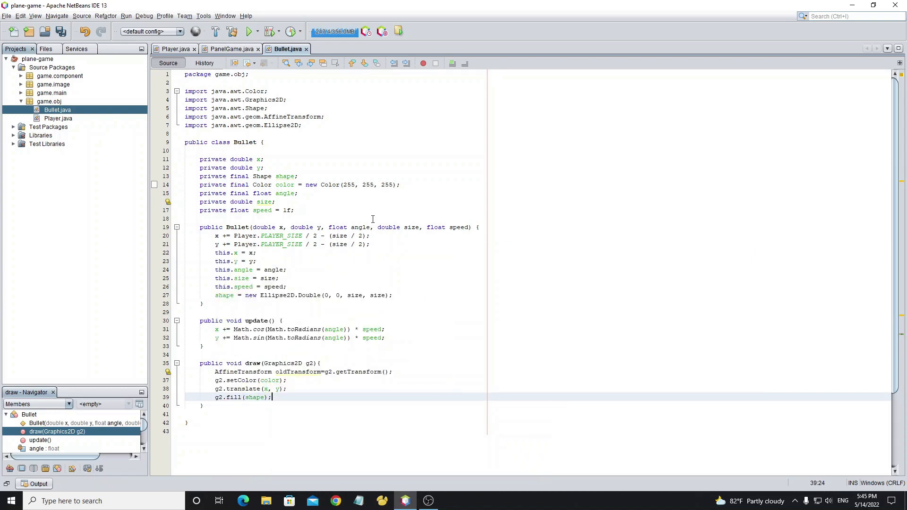
type("g2.st")
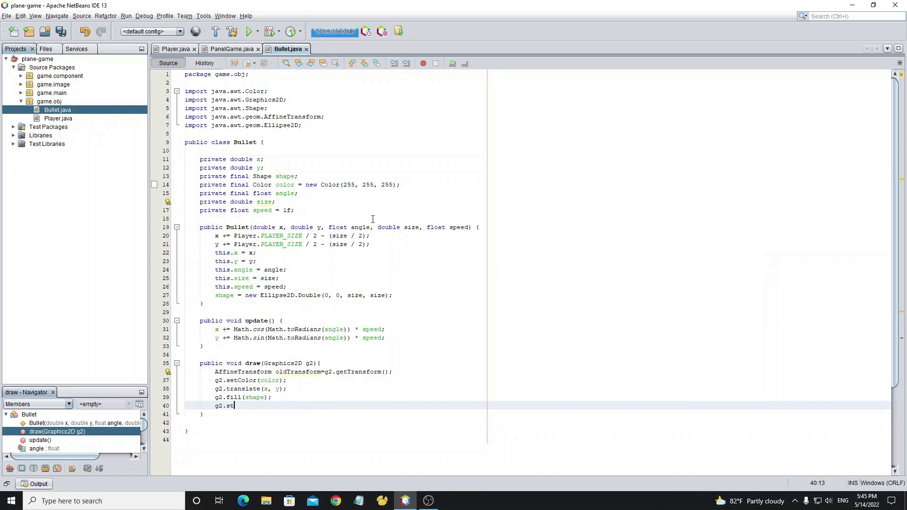
type("tr")
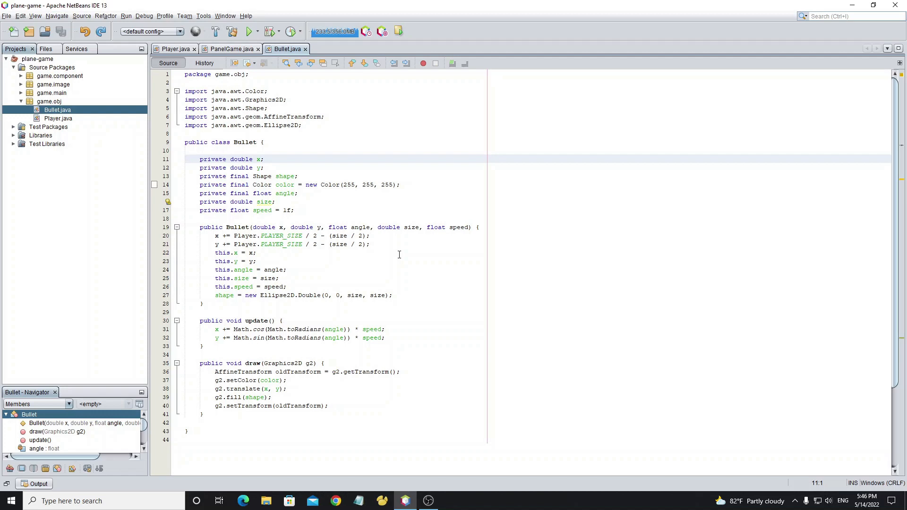
type("public double")
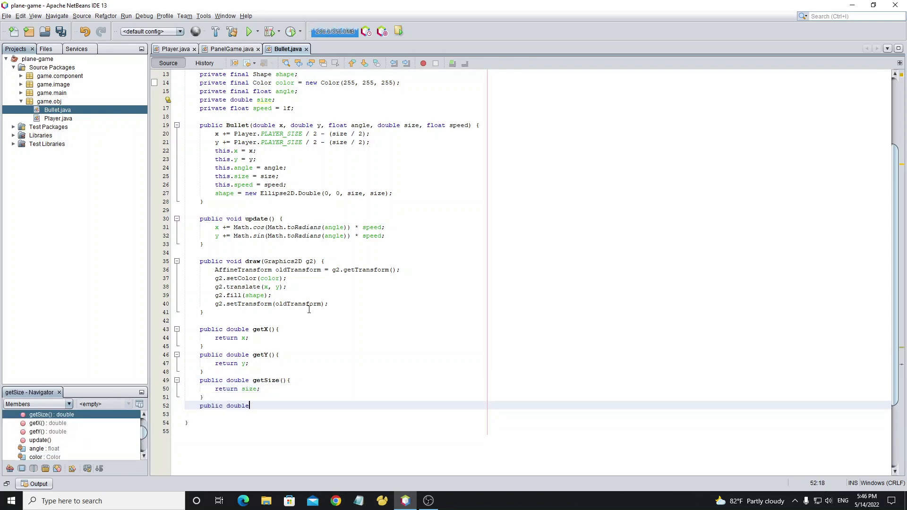
Step: Add getCenterX() and getCenterY() getters returning the bullet centre as x + size / 2
type("getCenterX(){")
type("return x+size/2;")
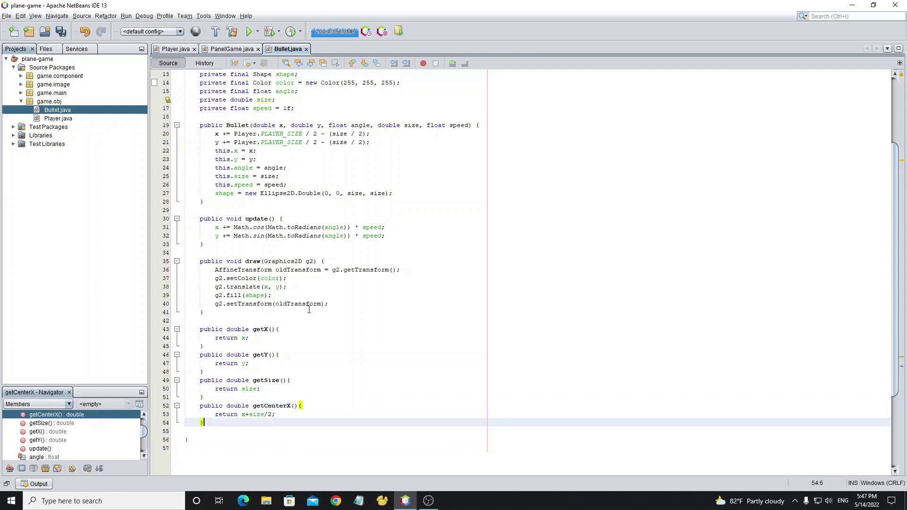
type("public double getCen")
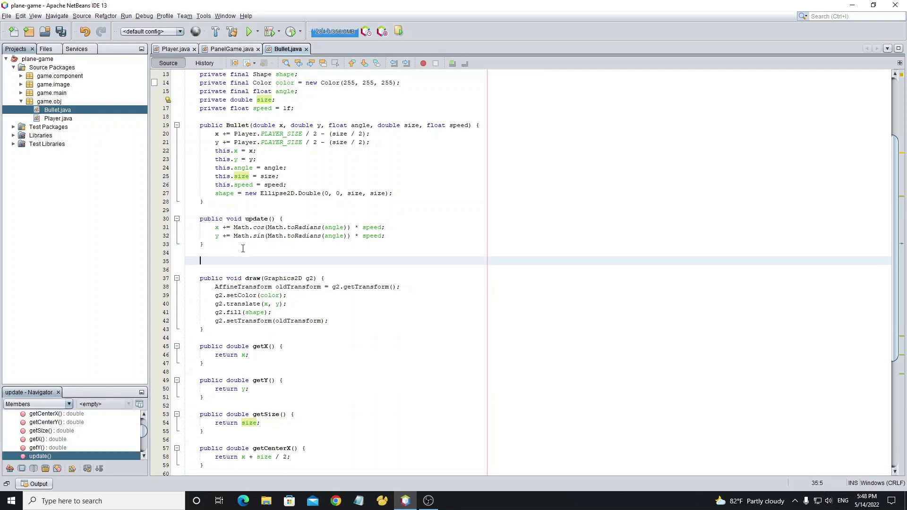
Step: Write check(int width, int height) returning false when x or y is <= size or beyond width/height
type("public boolean check(int width,")
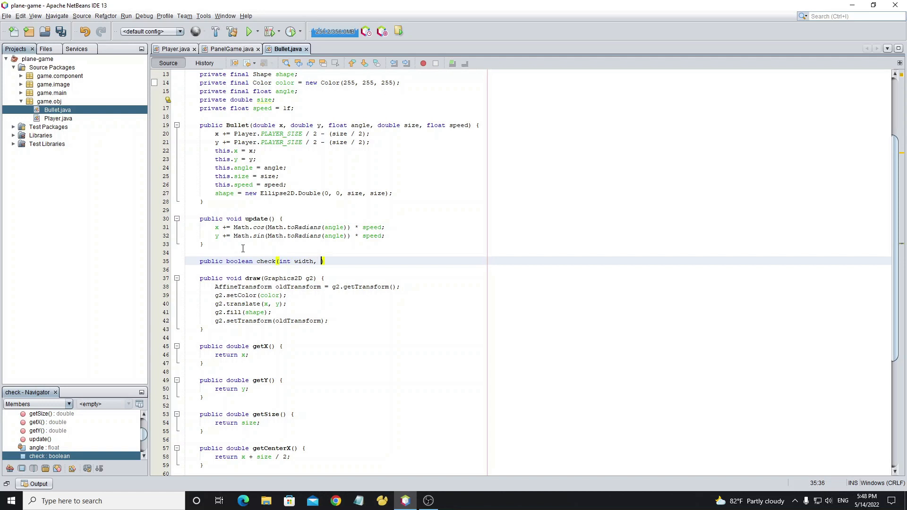
type("int height){")
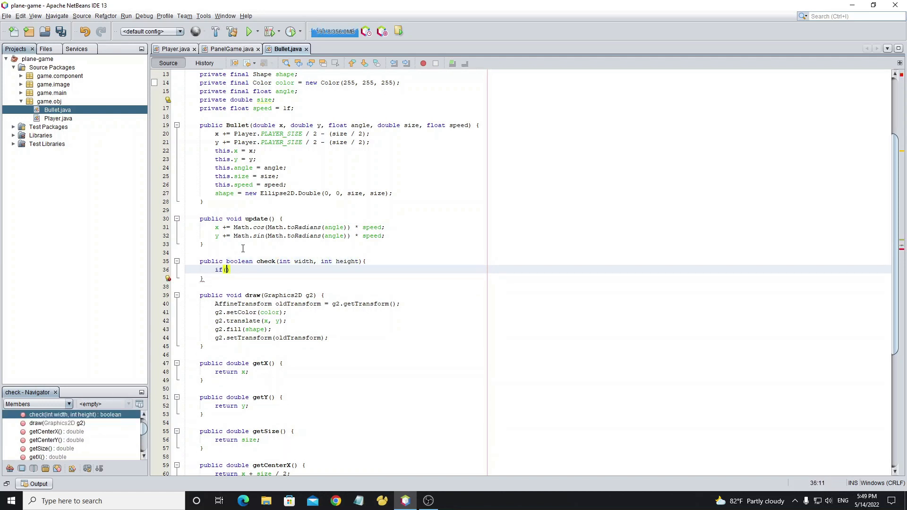
type("x<=size")
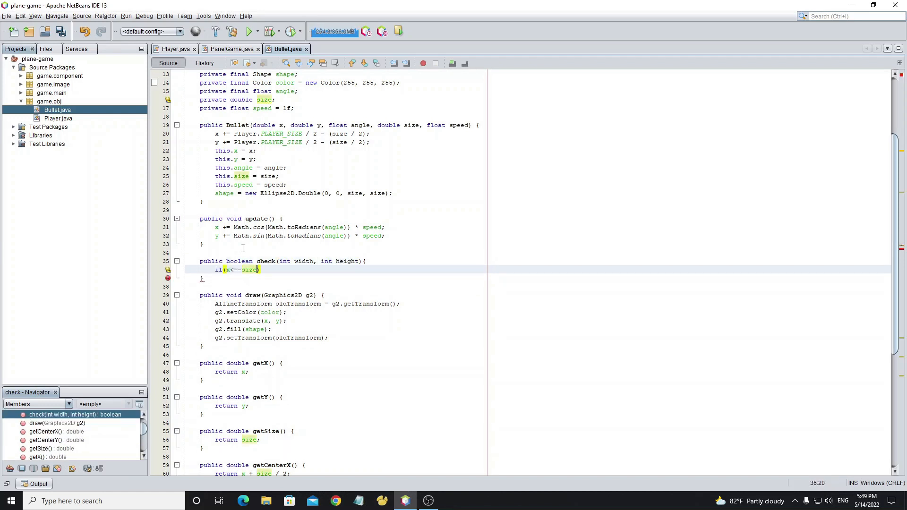
type("||y<=size")
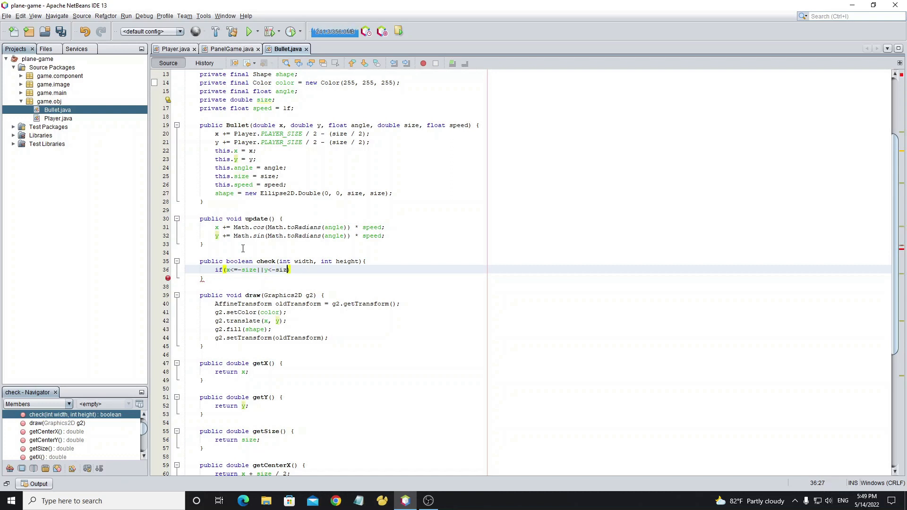
type("||x>with|")
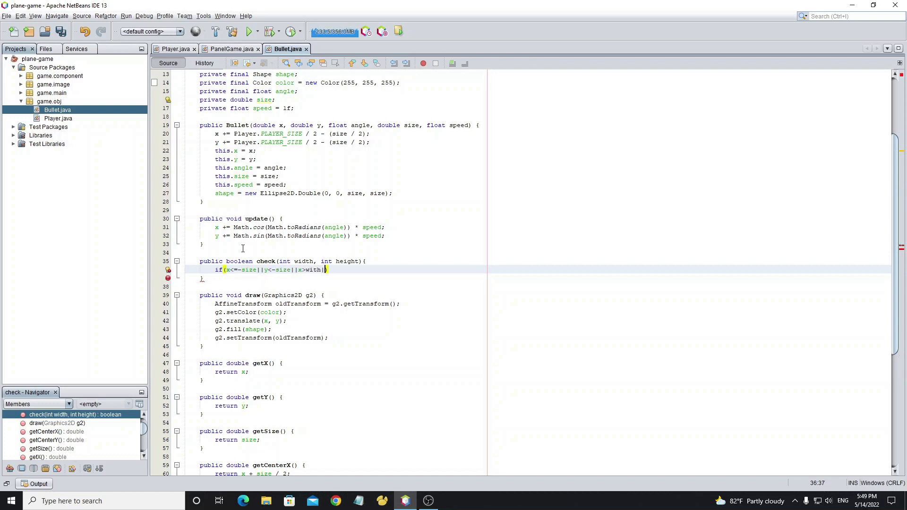
type("y>height)")
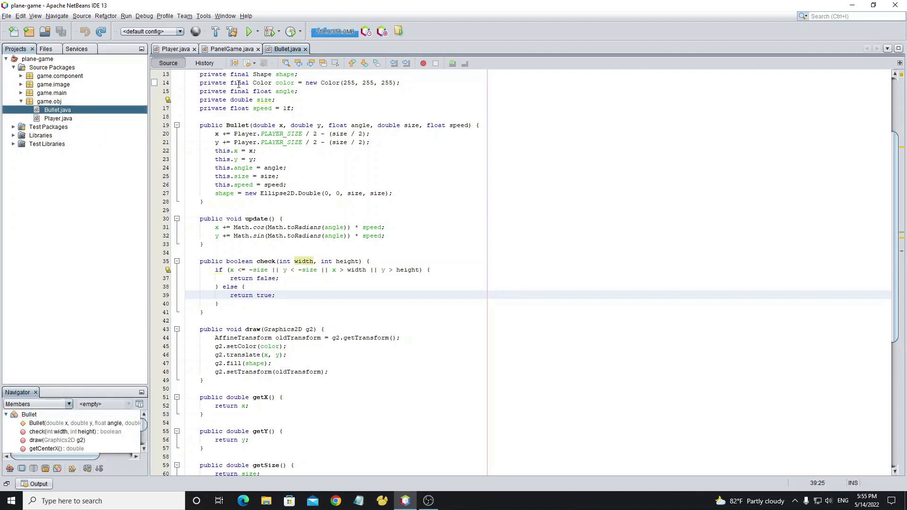
left_click(232, 48)
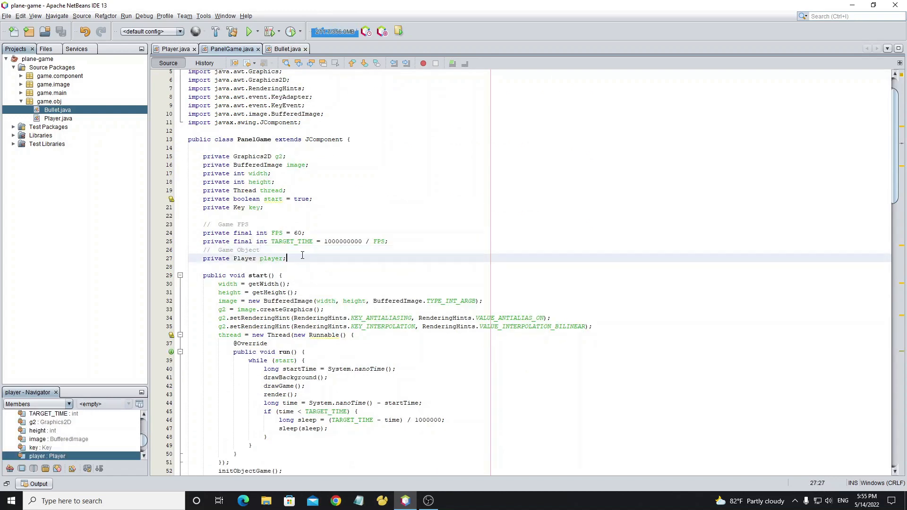
Step: Declare private List<Bullet> bullets with java.util.List imported, plus an int shotTime field
type("private List<")
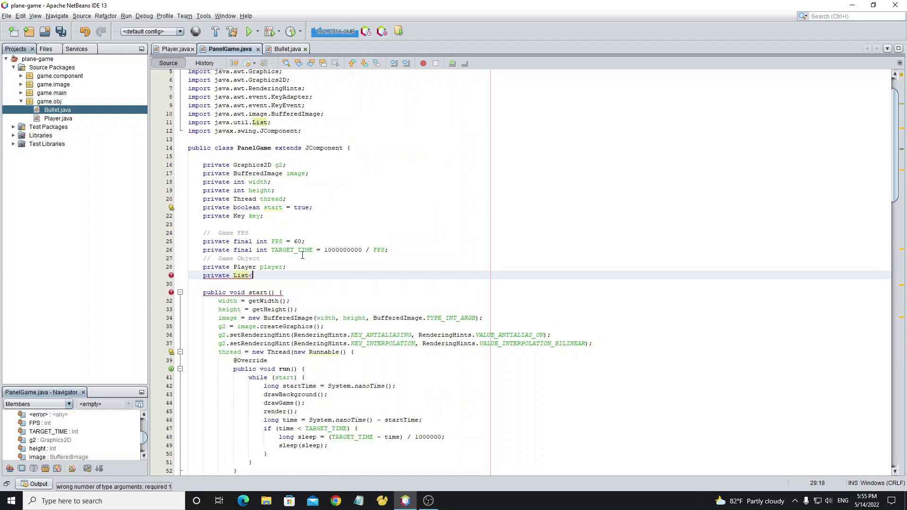
type("Bullet>")
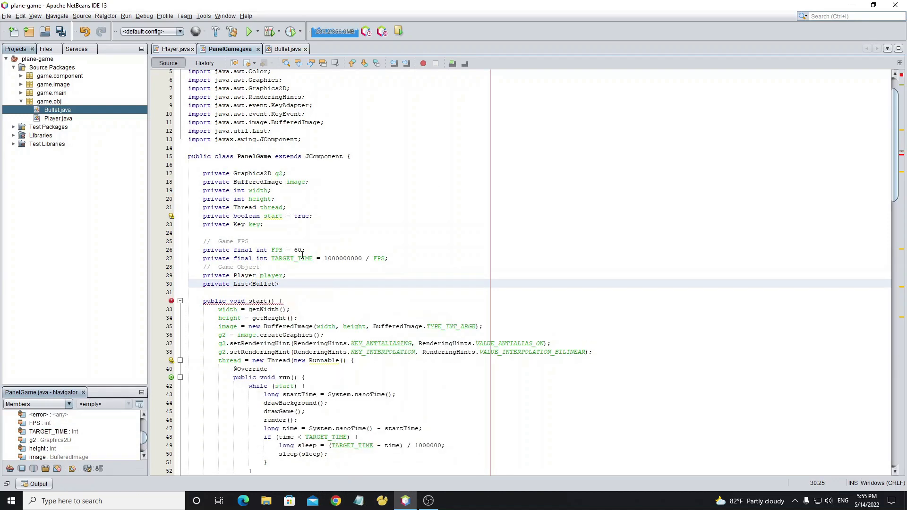
type("bullets")
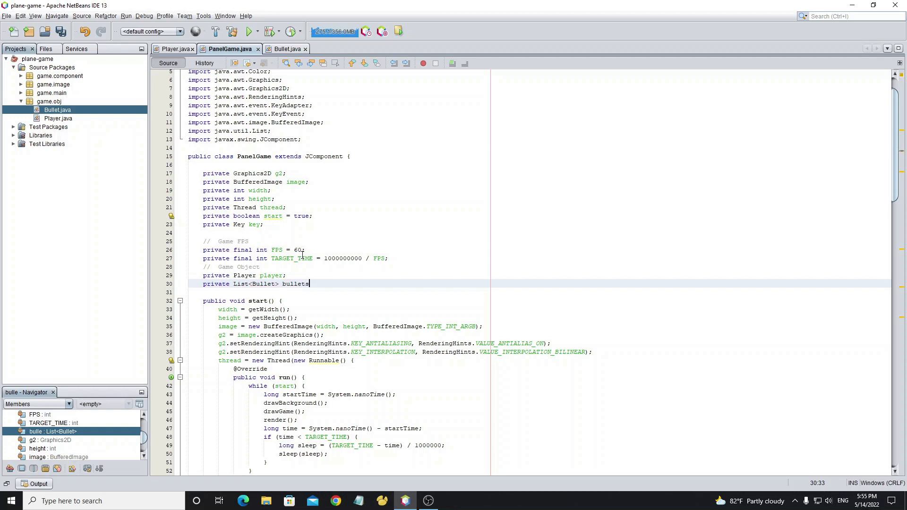
type(";")
left_click(539, 233)
type("private")
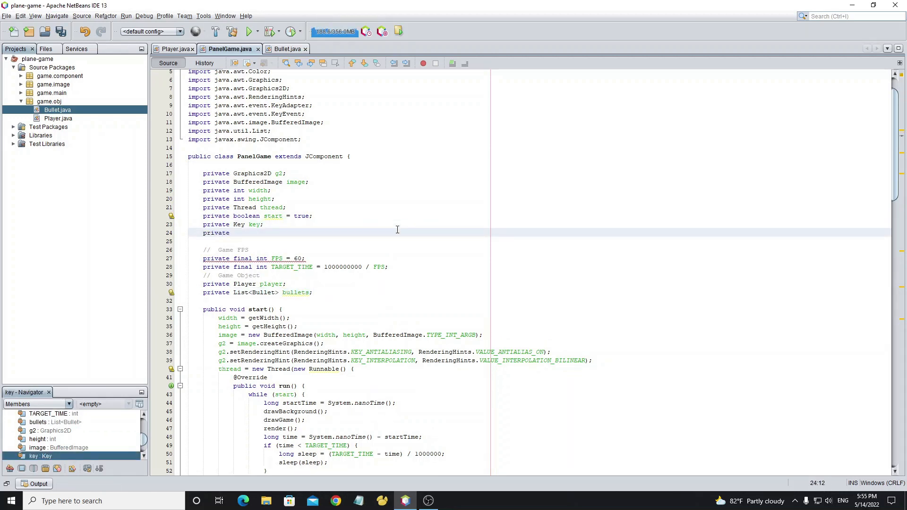
type("int sh")
type("private void initS")
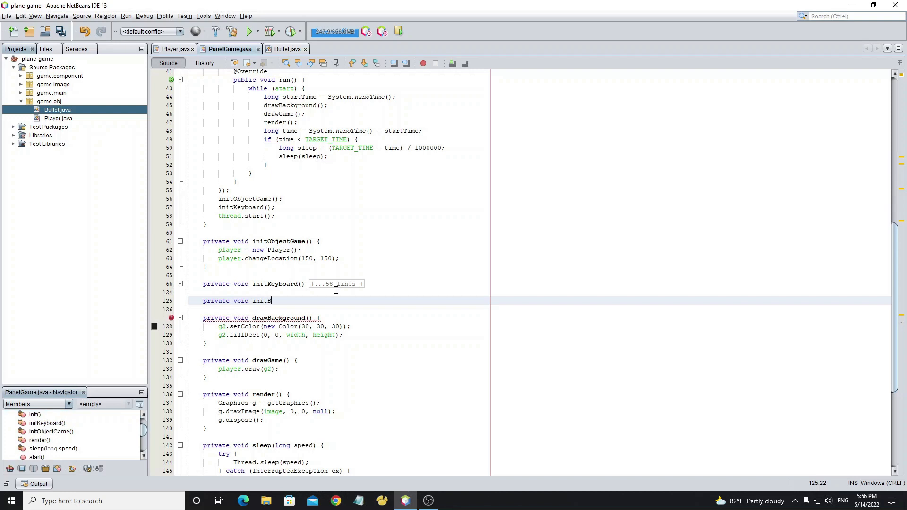
Step: Create initBullets(): bullets = new ArrayList, start a Runnable thread looping while(start) with sleep(1) over bullets
type("ullets(){")
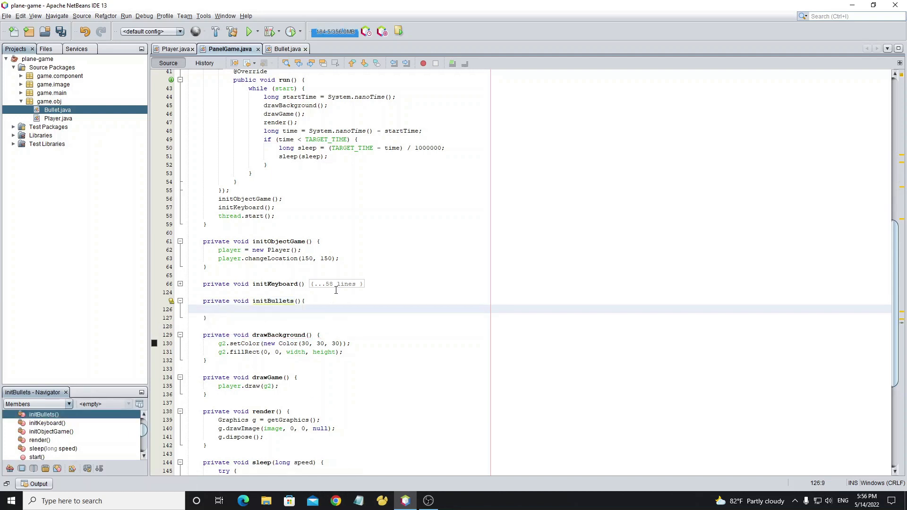
type("bullets=new Arrayli")
type("new Th")
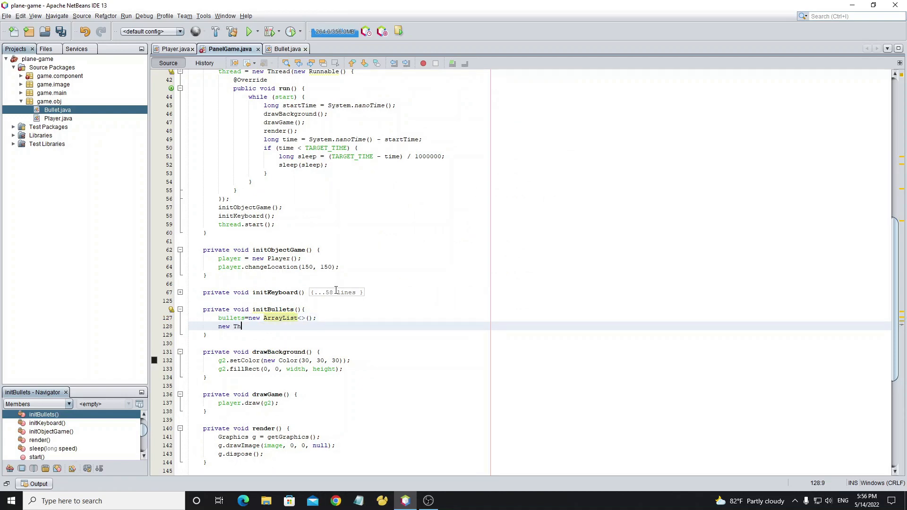
type("read().start();")
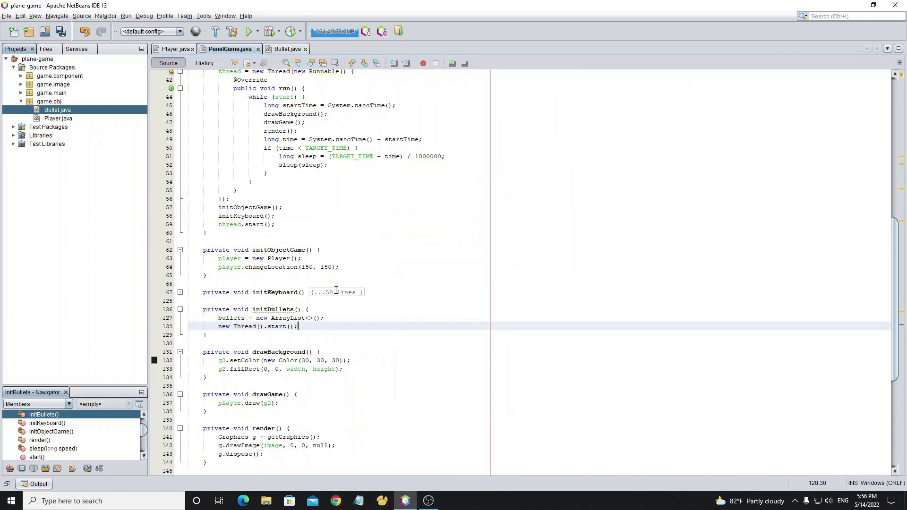
type("new Runnable")
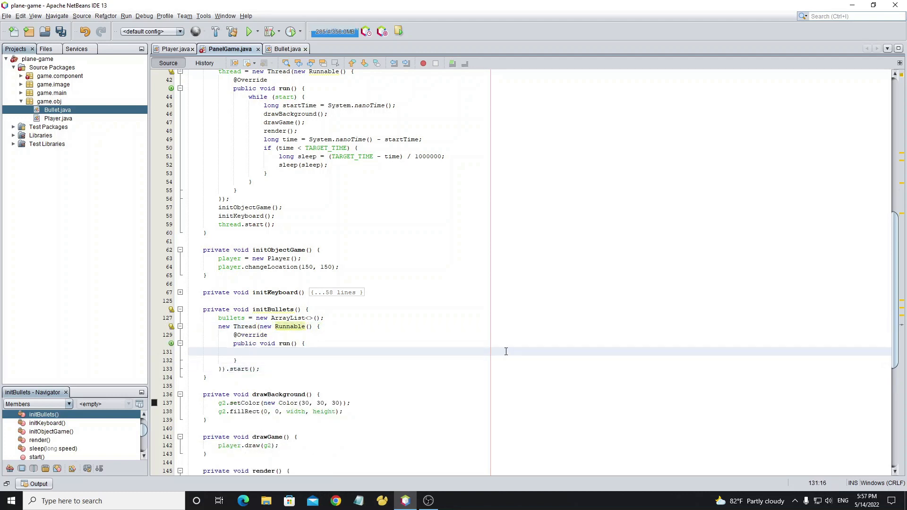
type("while(start){")
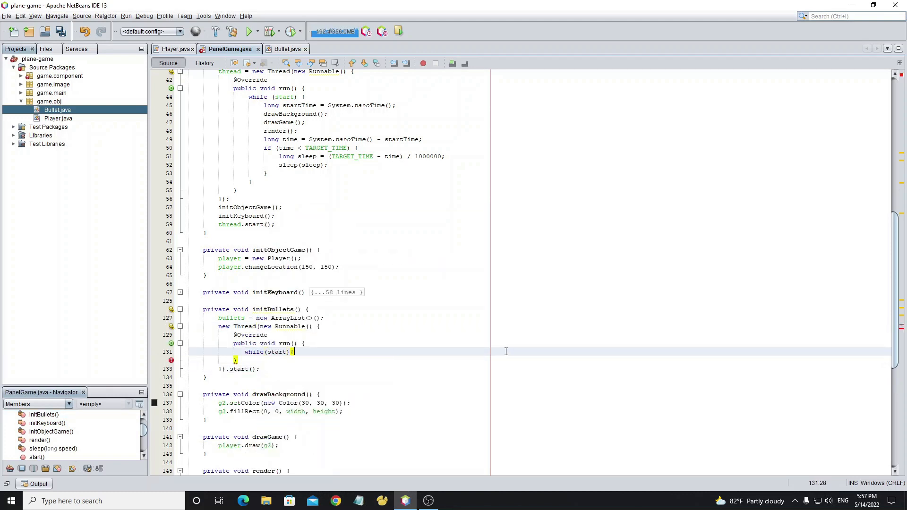
type("sleep(1);")
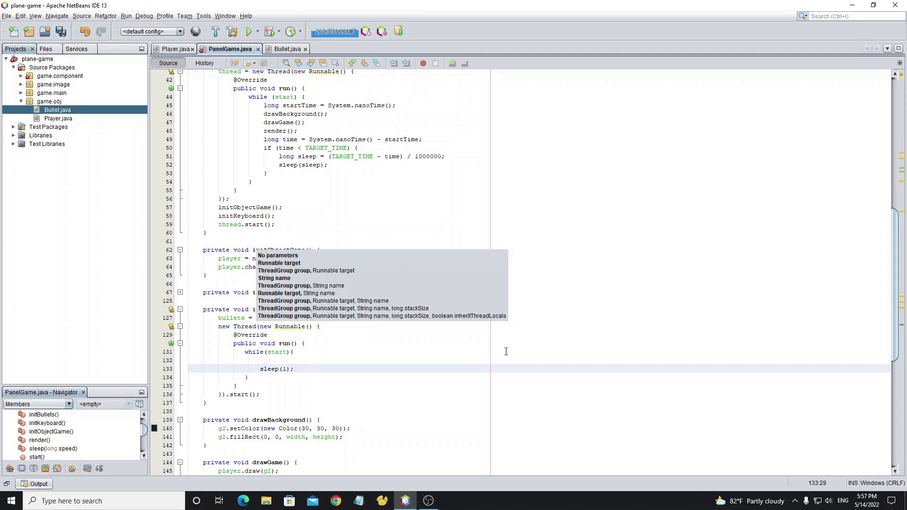
type("for(int i")
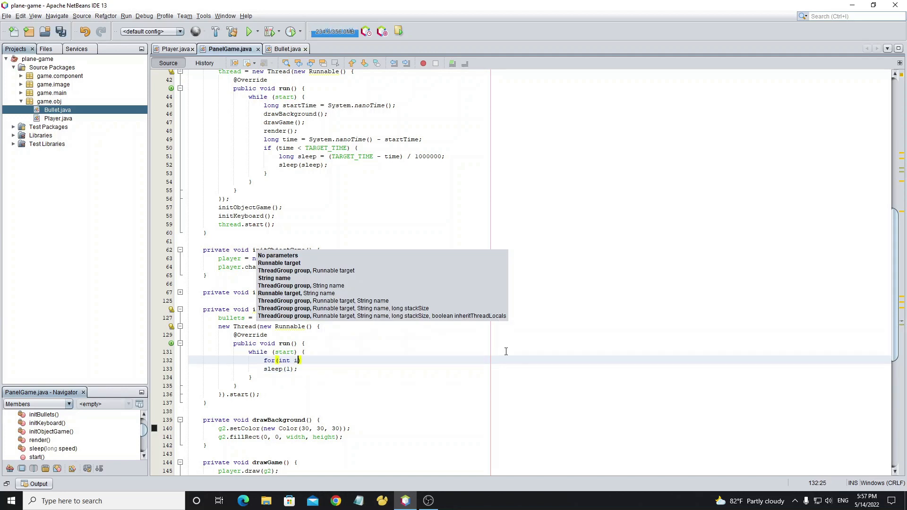
type("=0;i<bullets.size(")
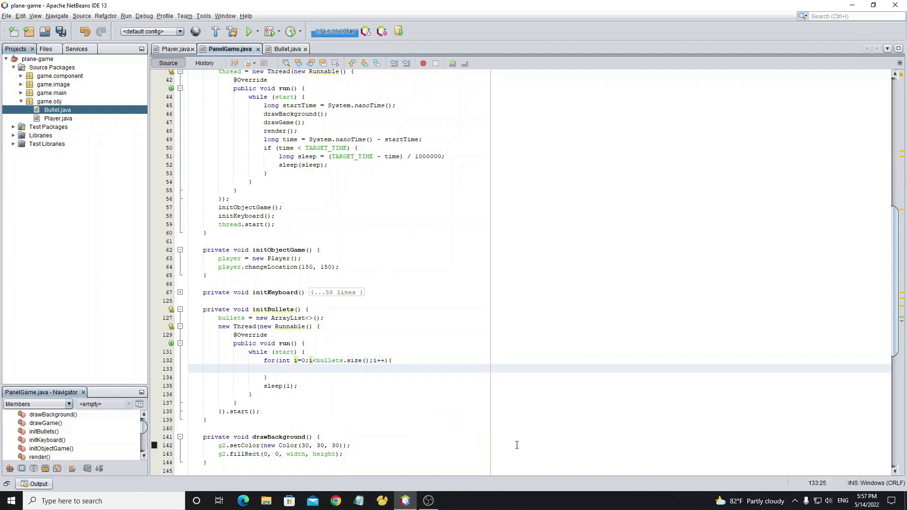
Step: Inside the loop, update each non-null bullet and remove it when check(width, height) fails
type("Bullet bullet=bullets.get(i);")
type("if(bullet")
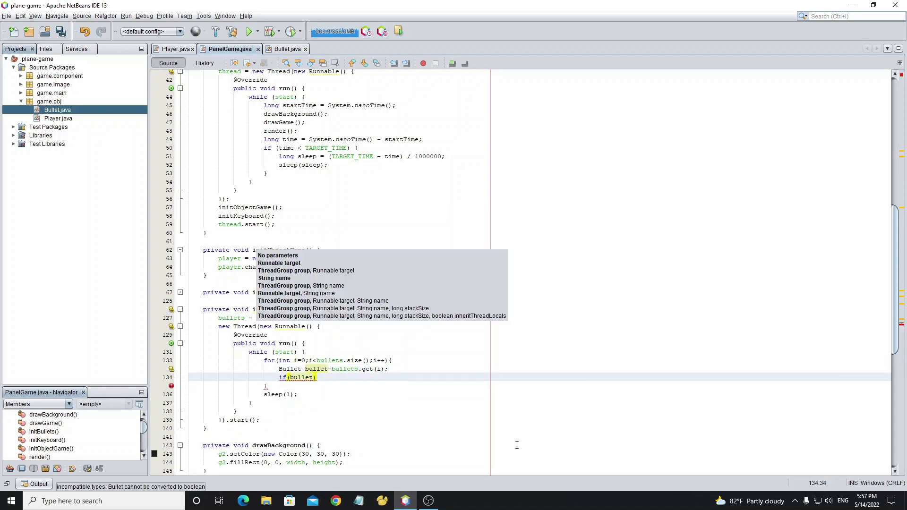
type("!=null) {")
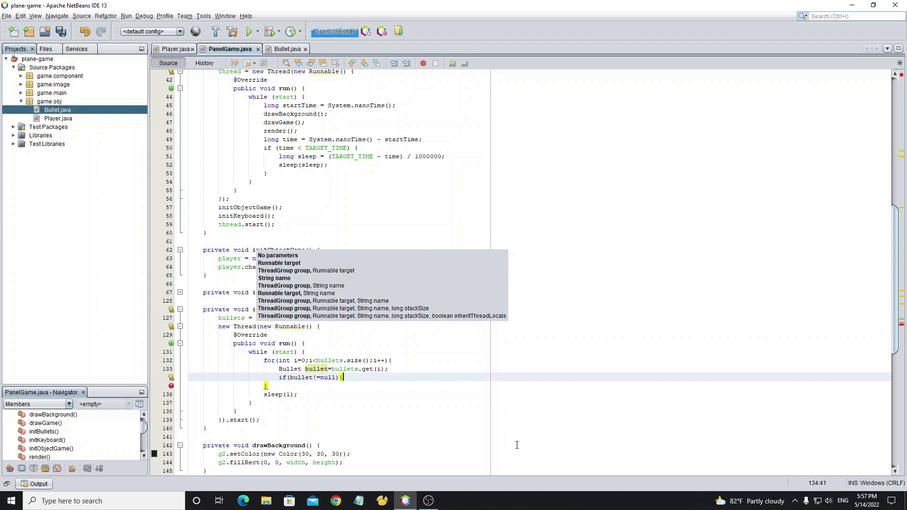
type("bullet.update();")
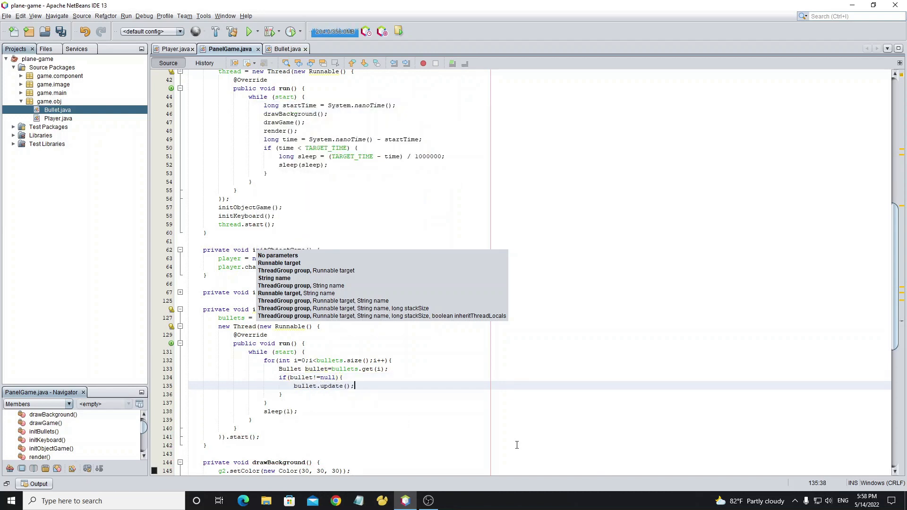
type("if(!bullet.check(width, height")
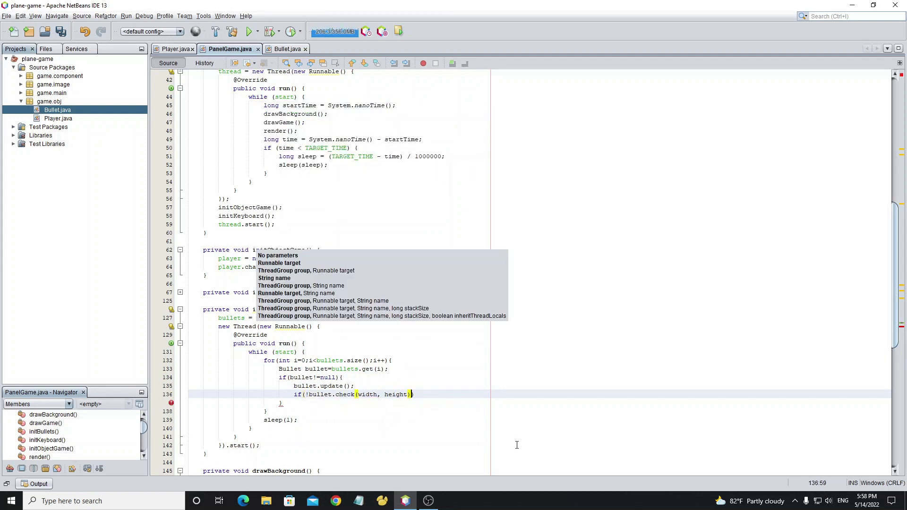
type("{")
type("bullets.remove(bullet);")
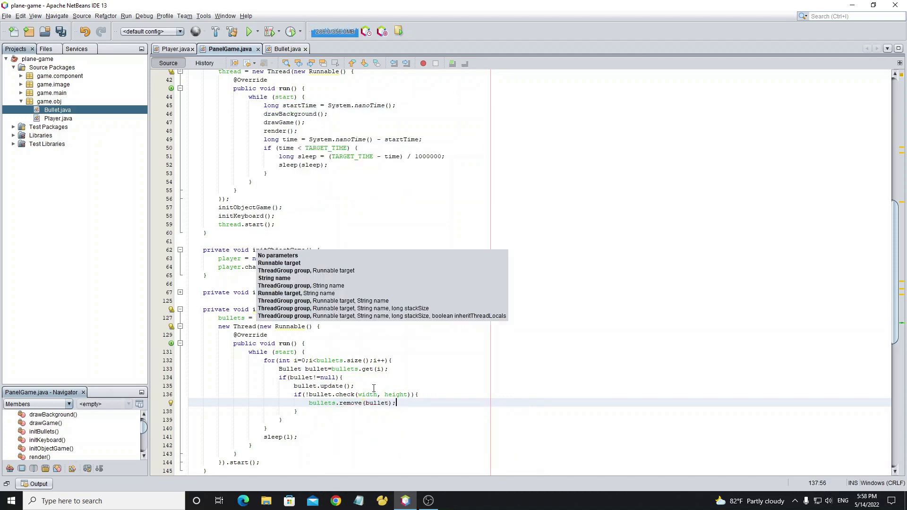
type("}else{")
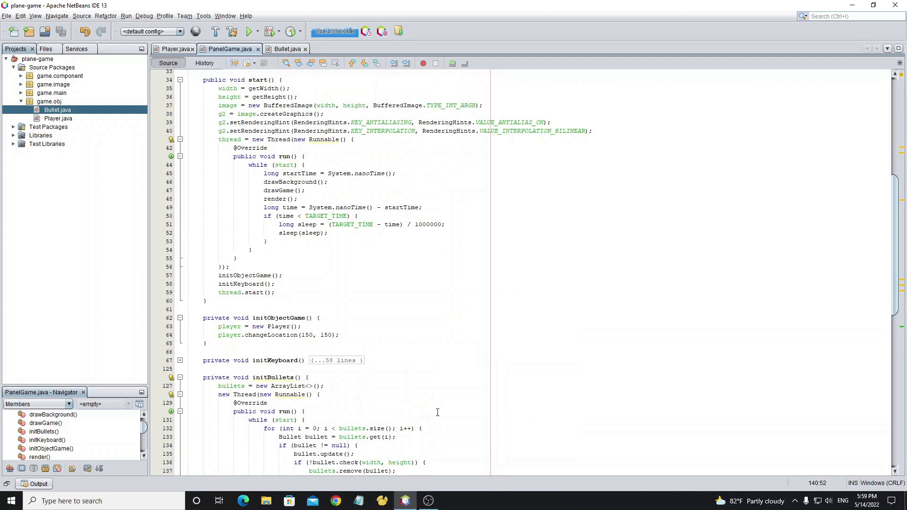
type("ini")
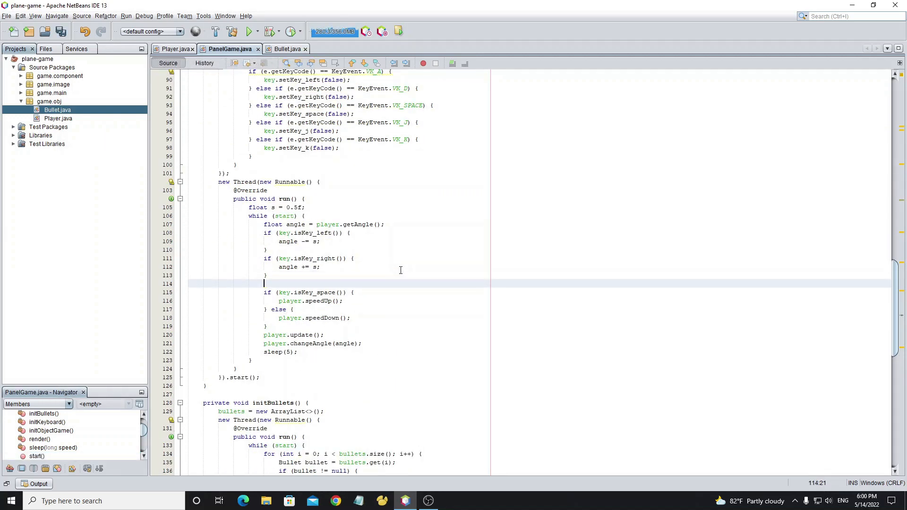
Step: On J or K with shotTime==0, add a new Bullet at the player's x, y and angle (size 5 or 20, speed 3f)
type("if(key.isKey_j())")
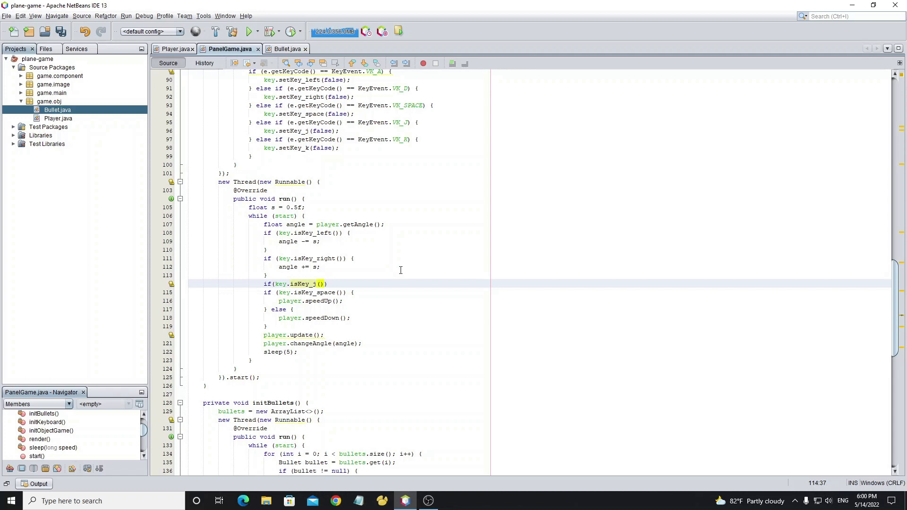
type("||key.isKey_k(")
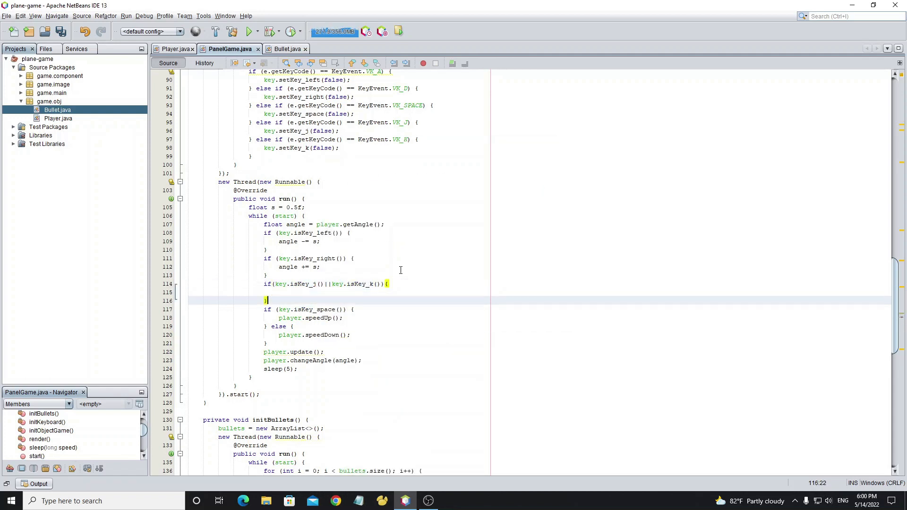
type("else{")
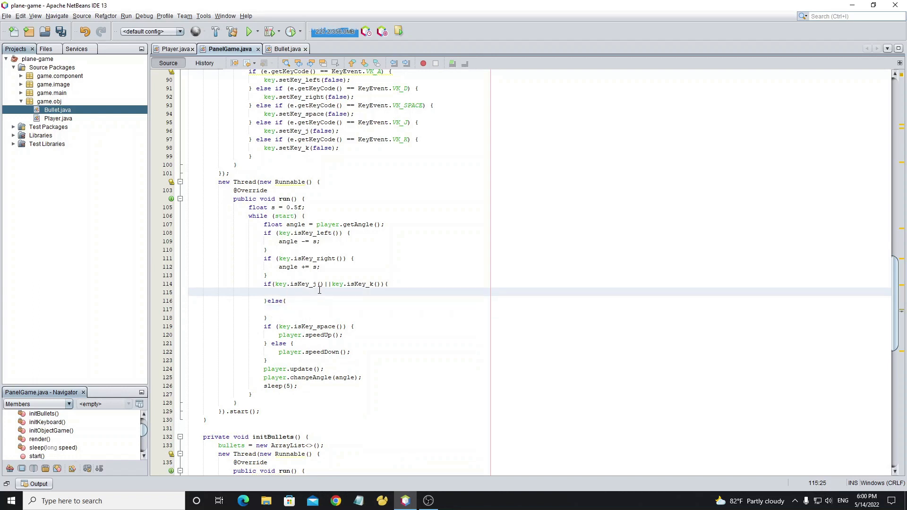
type("if(shotTime==0){")
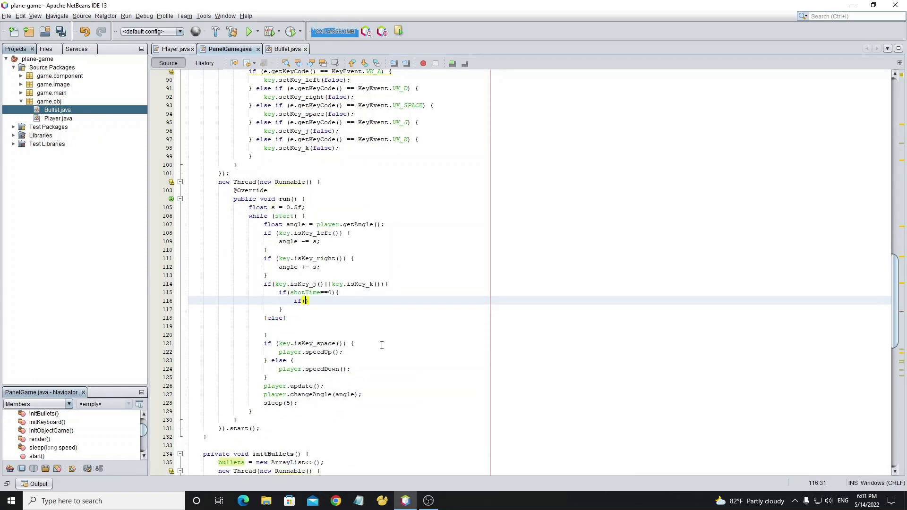
type("key.isKey_j(")
type("bullets.add(0, new Bullet());")
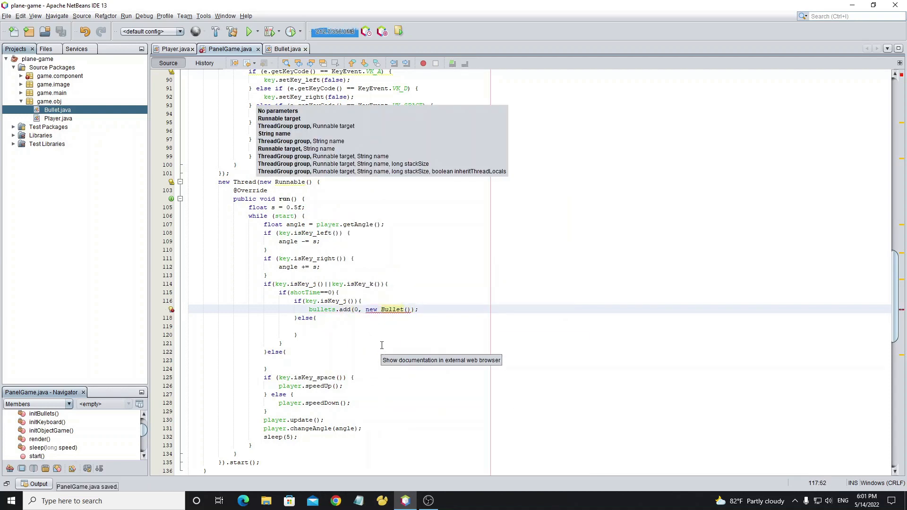
type("player.getx")
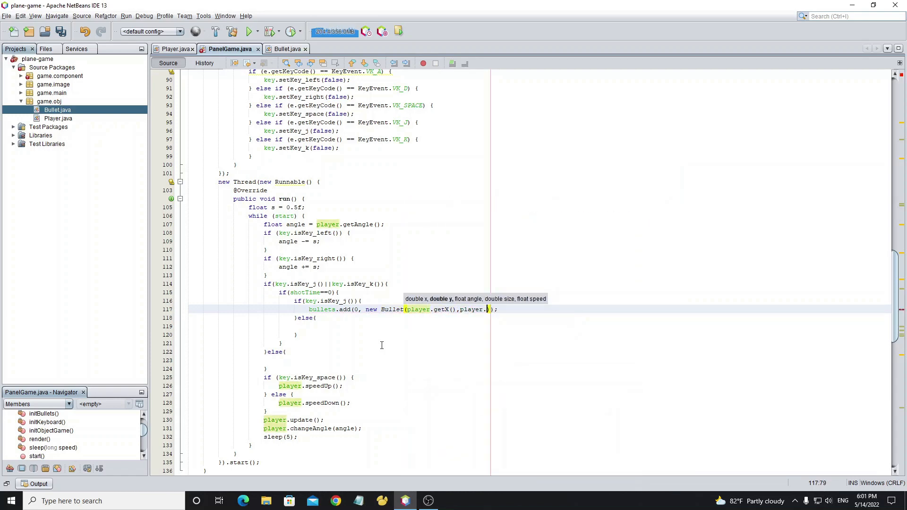
type("getY(),p")
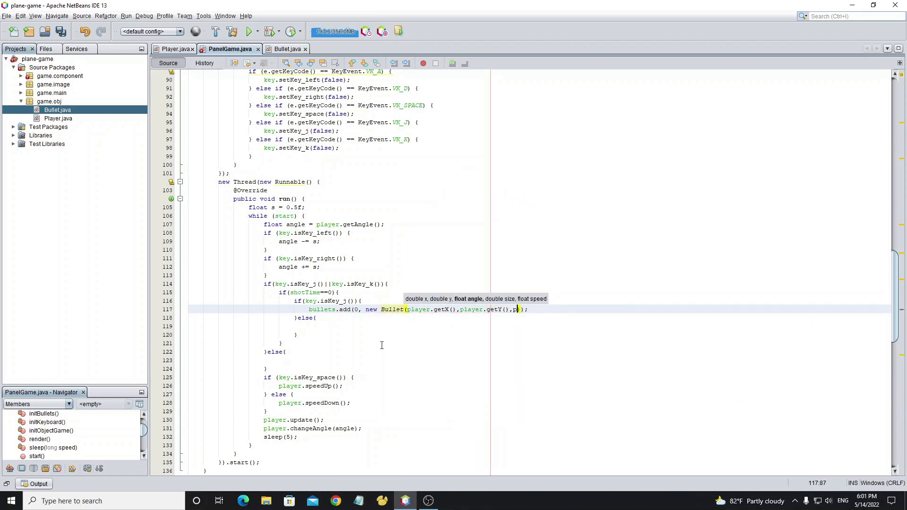
type("player.getAngle(),)")
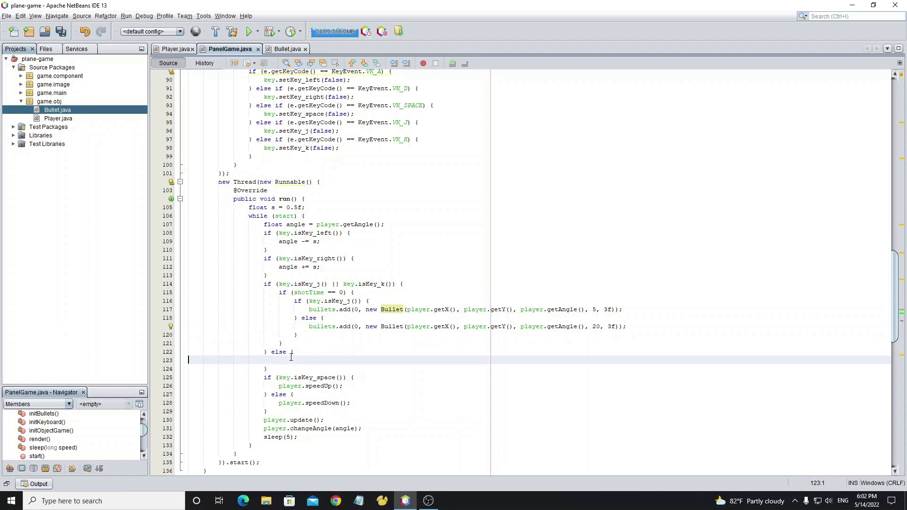
Step: Increment shotTime each frame, reset it to 0 at 15 or when no key is held, then save
type("shotTime")
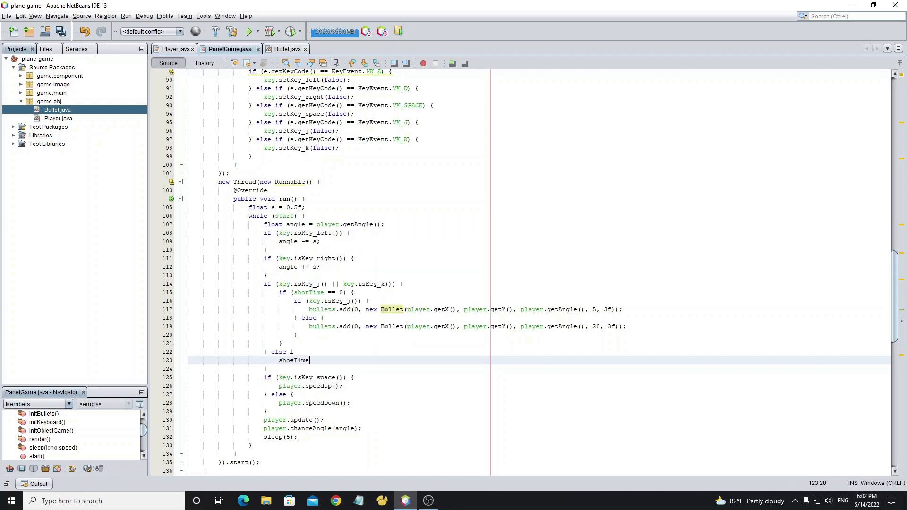
type("=0;")
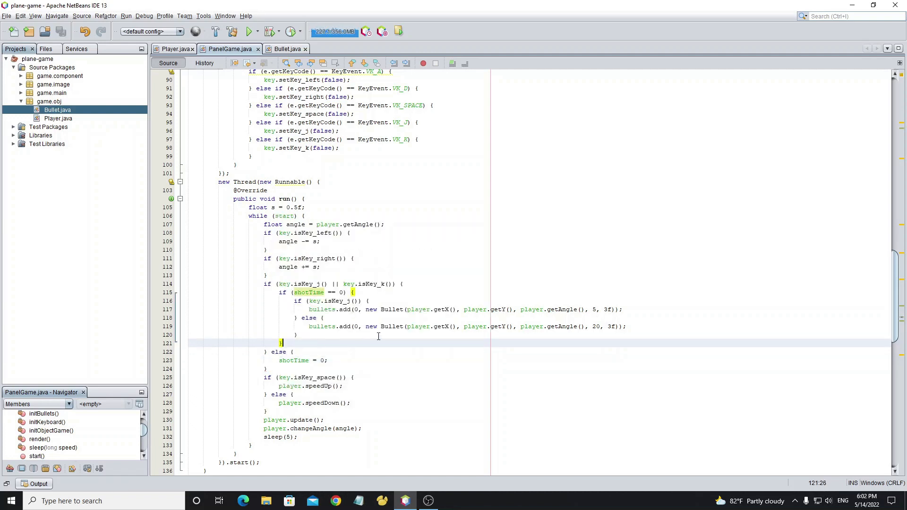
type("shotTime++;")
type("if (")
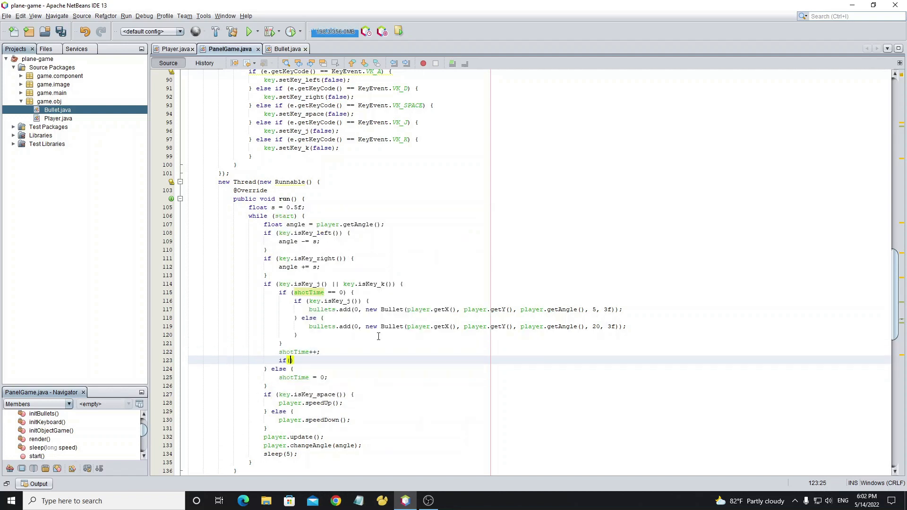
type("shotTime==")
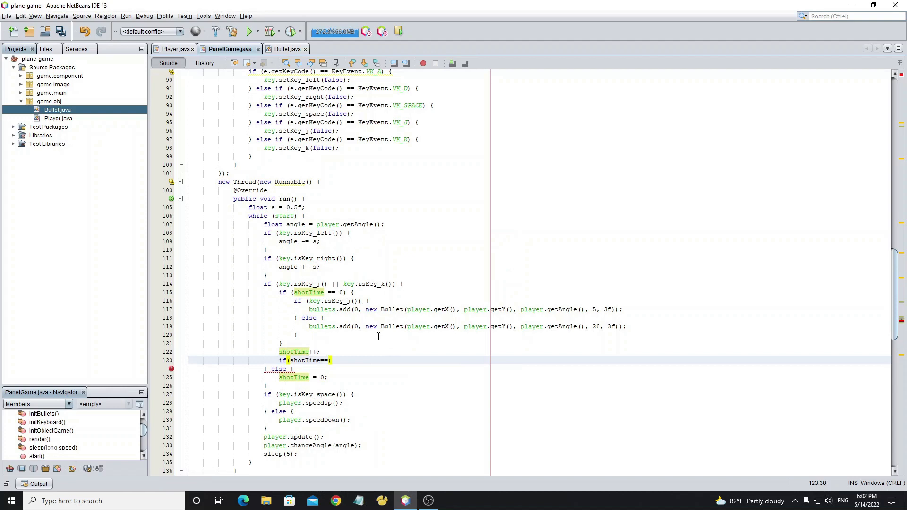
type("15){")
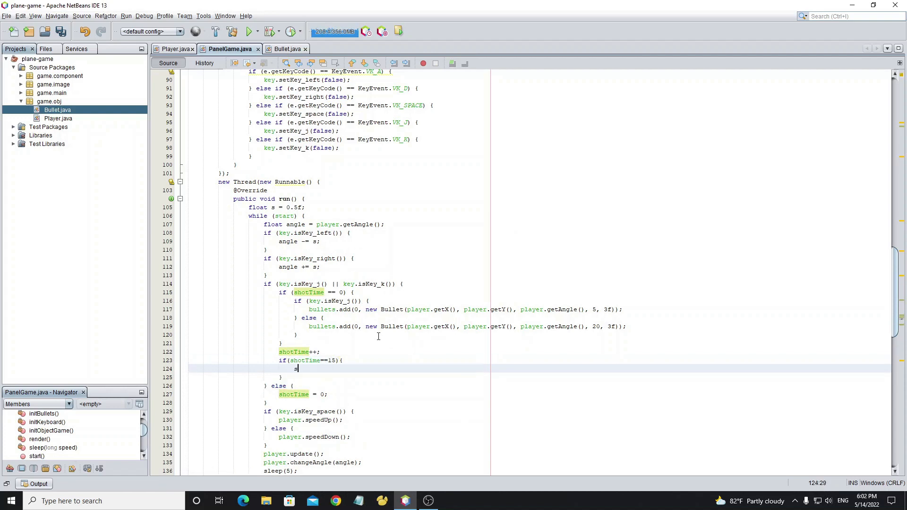
type("hotTime=0")
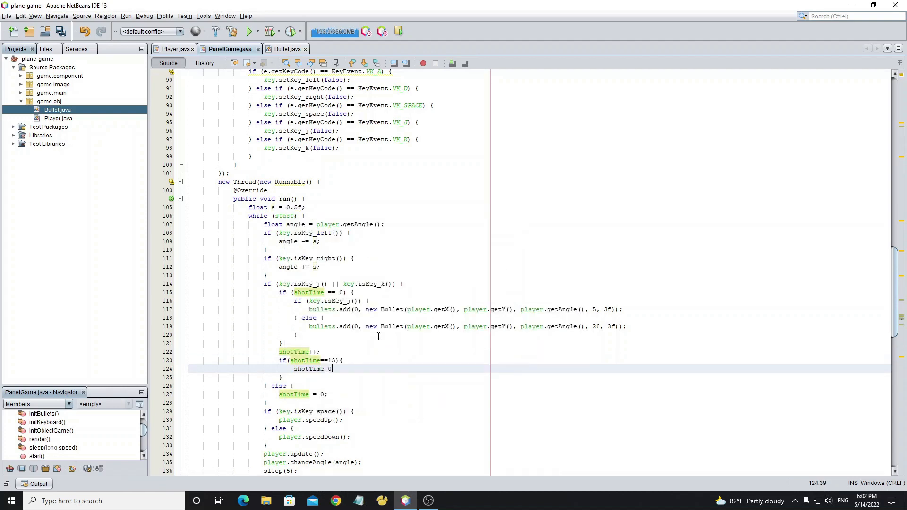
key("ctrl+s")
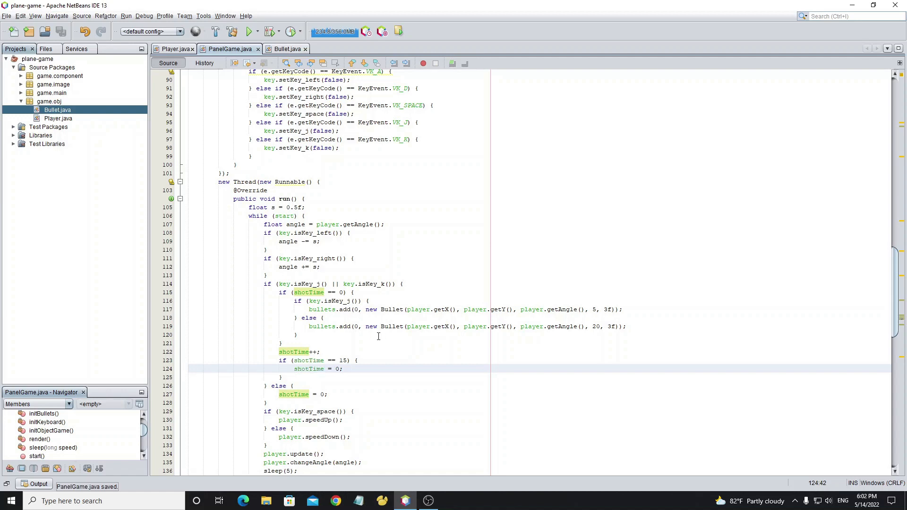
Step: Scroll PanelGame to bring the drawGame() method into view
scroll("up", 3)
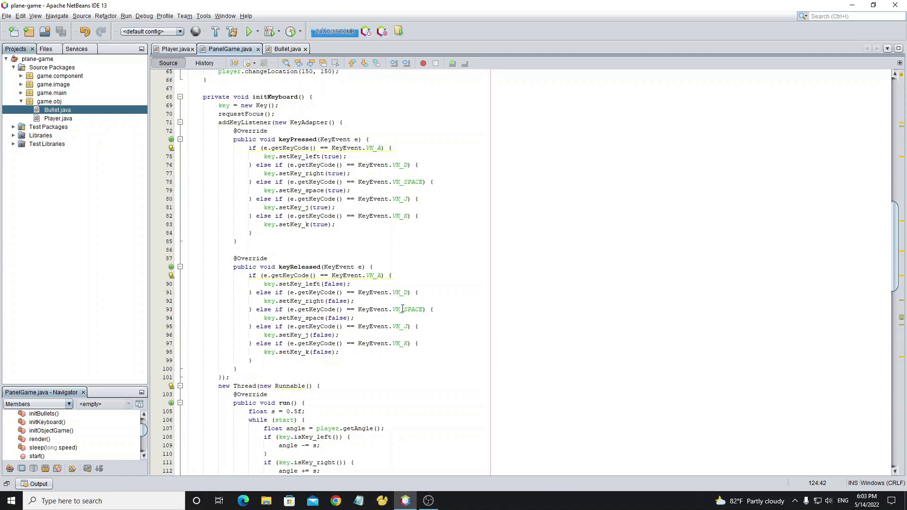
scroll("up", 3)
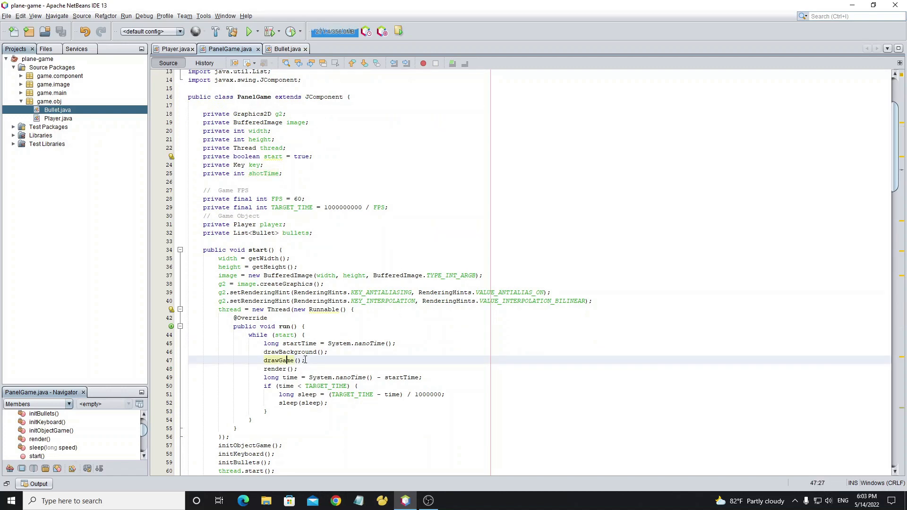
scroll("down", 3)
type("player.draw(g2);")
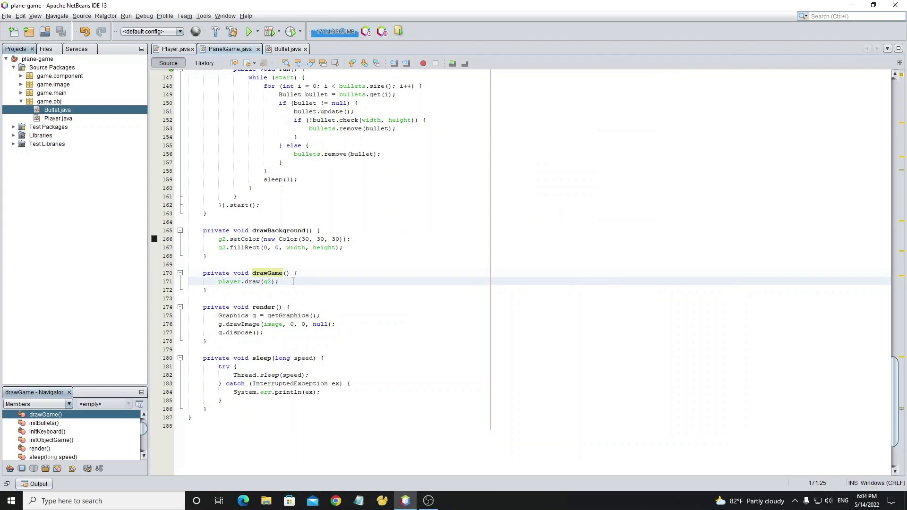
Step: Loop over bullets in drawGame calling bullet.draw(g2) for each non-null one, then run the project
type("for (")
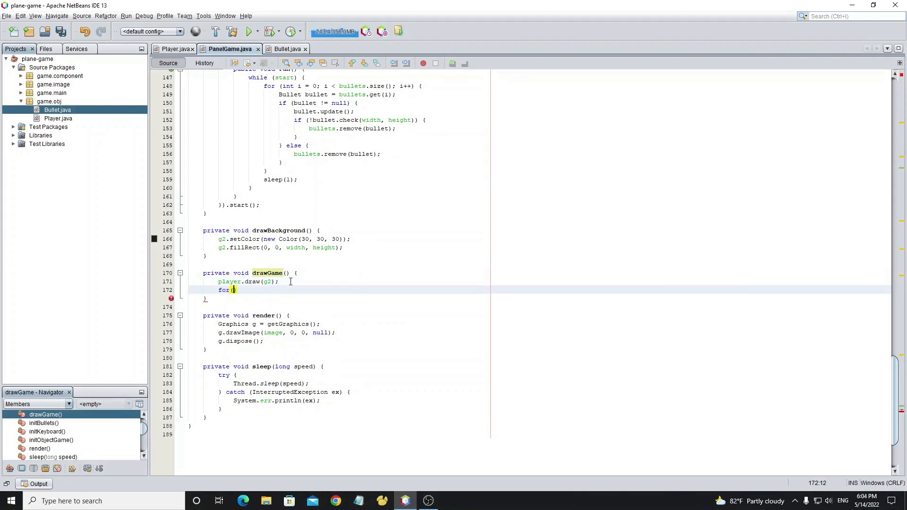
type("int i=0;i<")
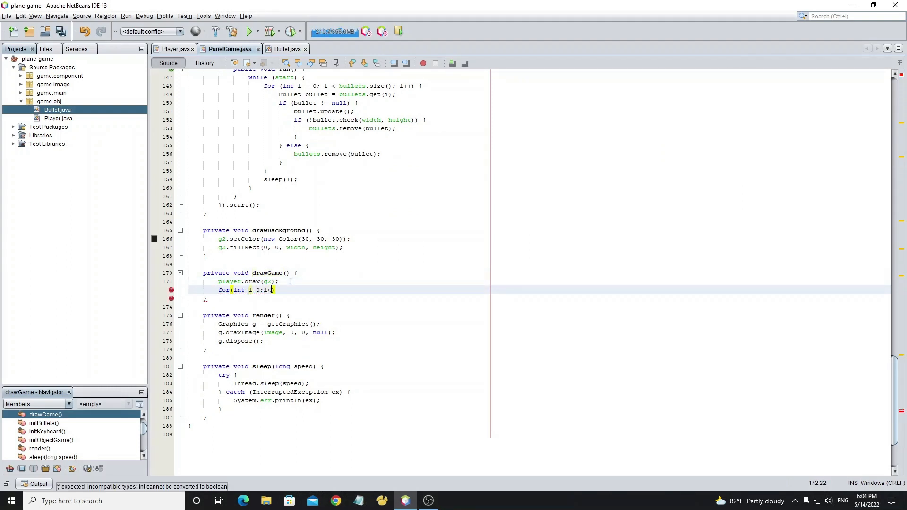
type("bullets.size()")
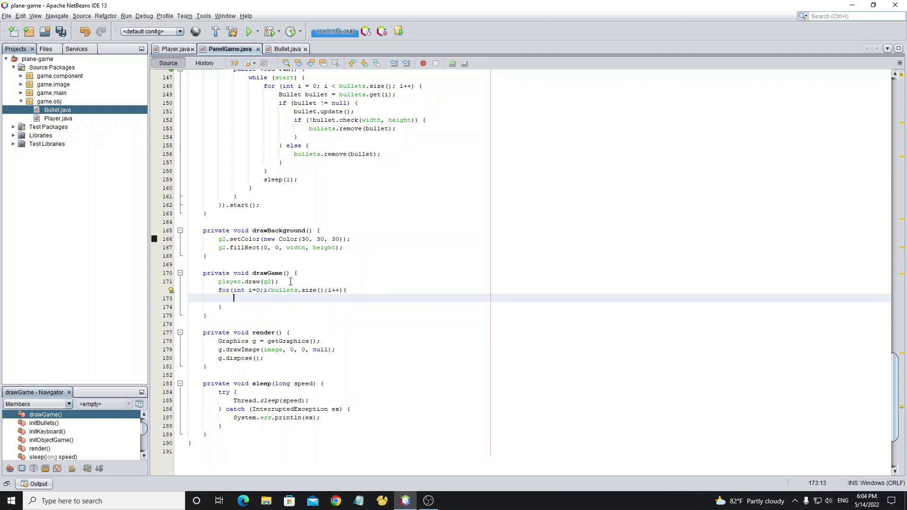
type("Bullet")
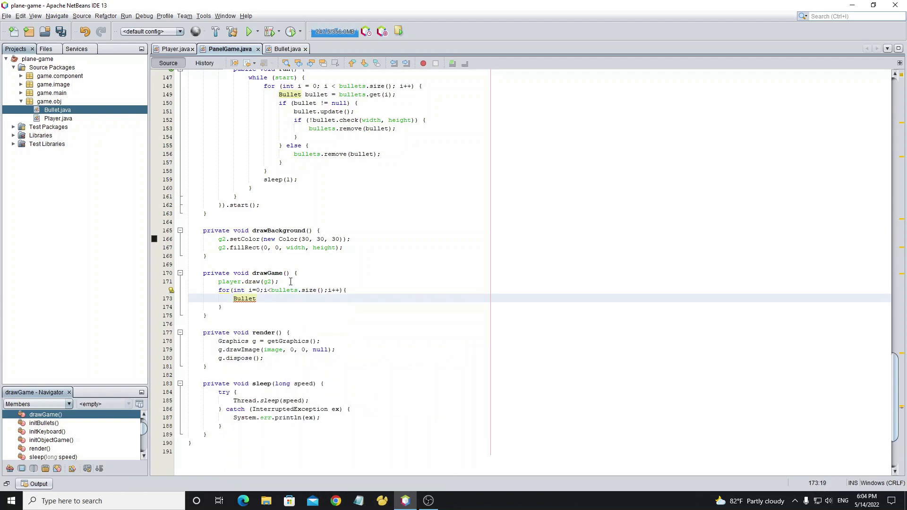
type("bullet=bullets.get(i);")
type("if(bullet!=null){")
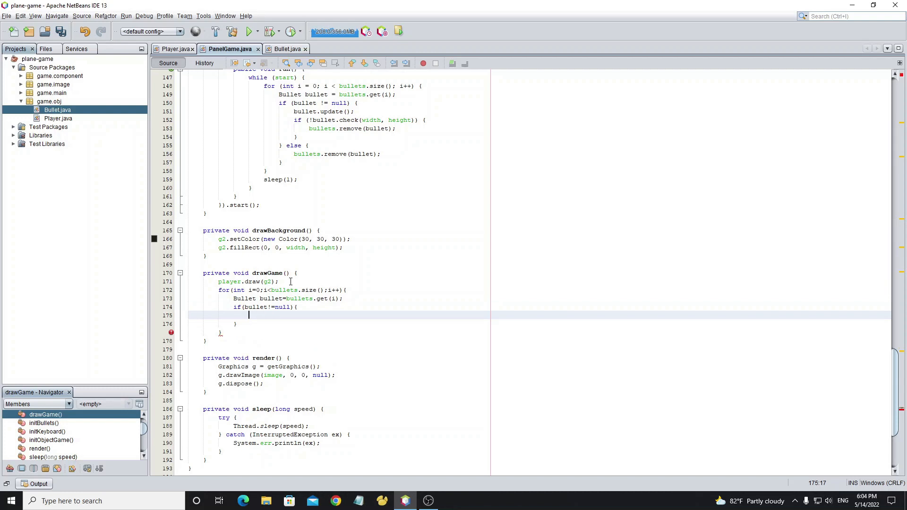
type("bullet.draw(g2);")
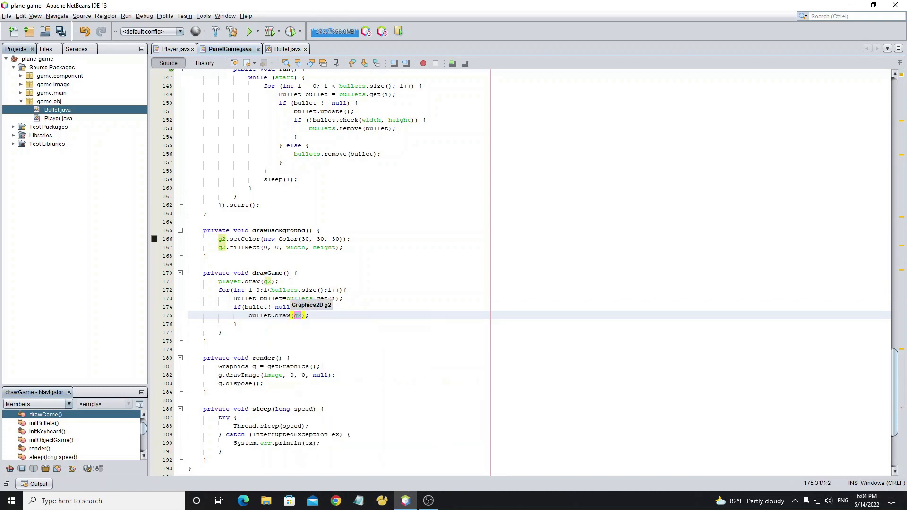
left_click(247, 32)
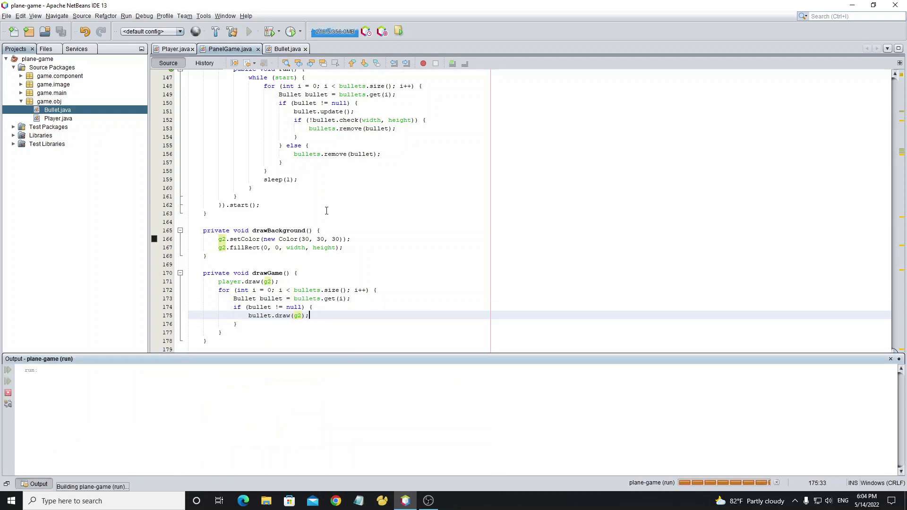